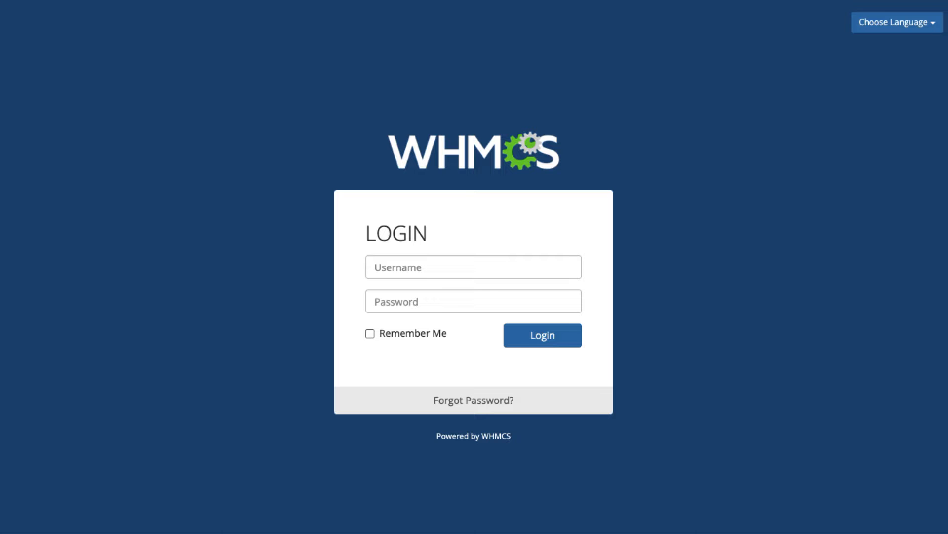
Log in to the WHMCS admin area as user 'admin' with its password
left_click(473, 266)
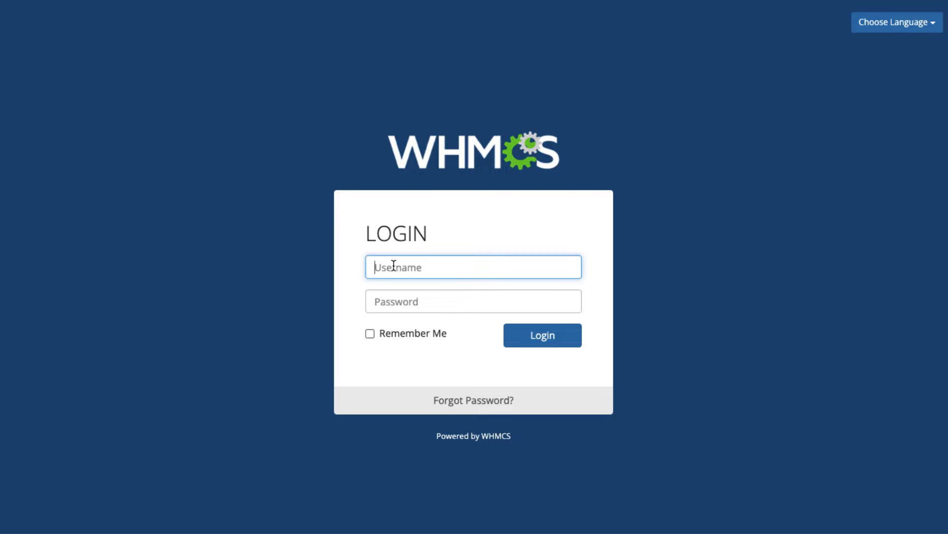
type("admin")
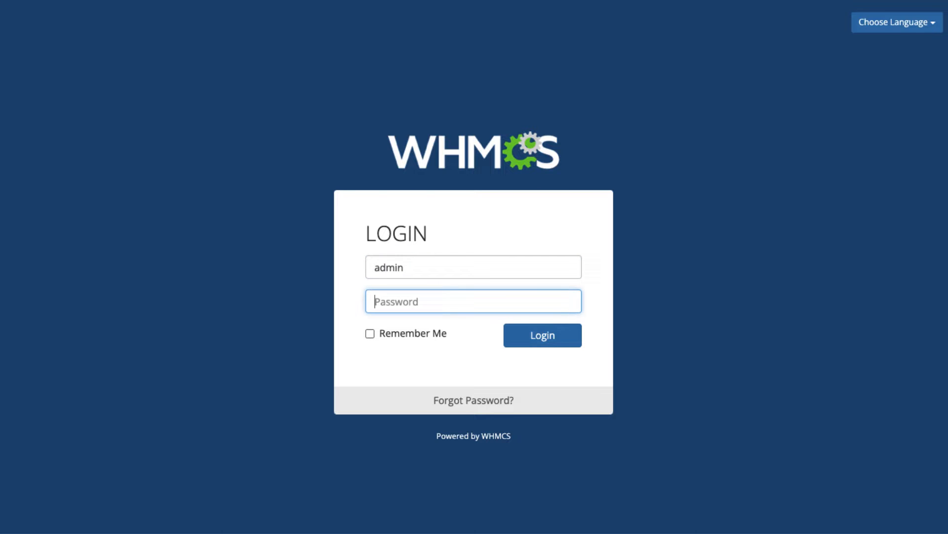
type("password")
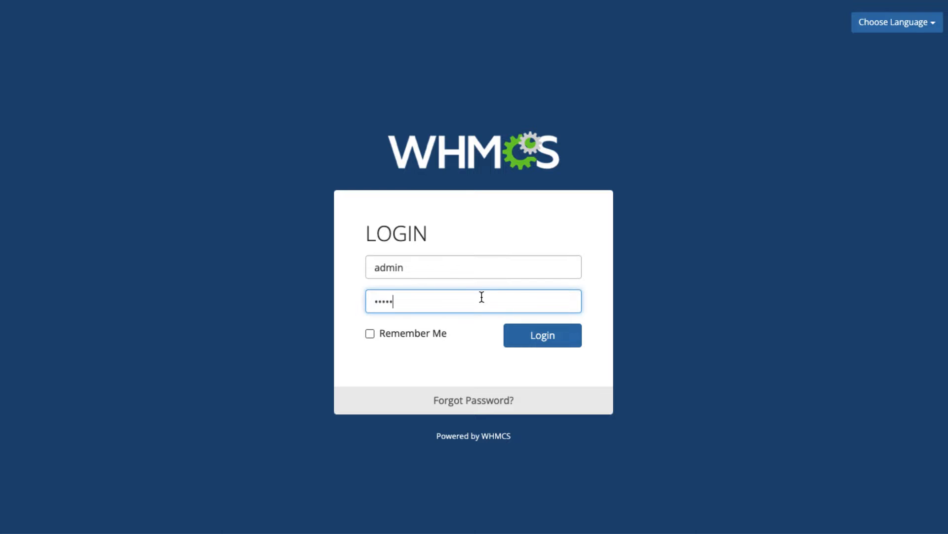
left_click(543, 334)
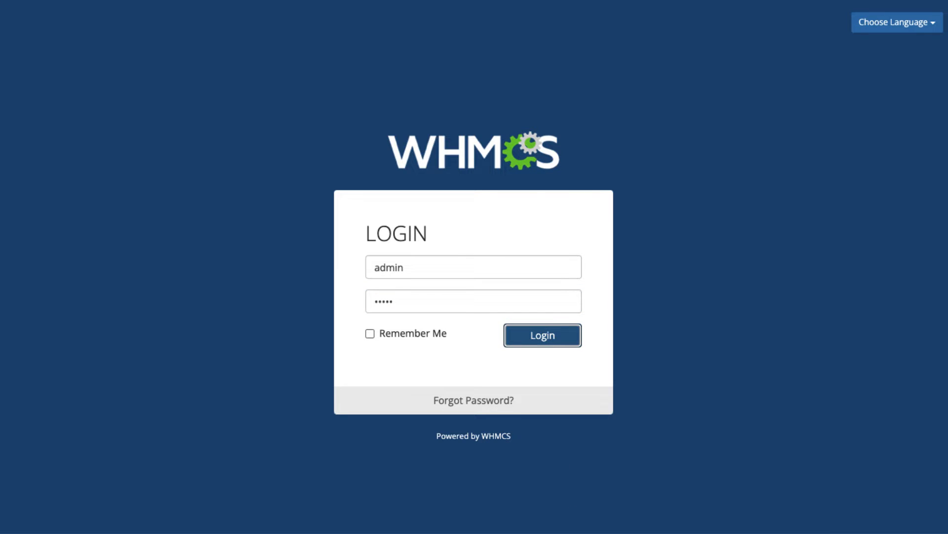
Dismiss the Getting Started Wizard, then relaunch it from the wrench menu's Setup Wizard entry
left_click(543, 334)
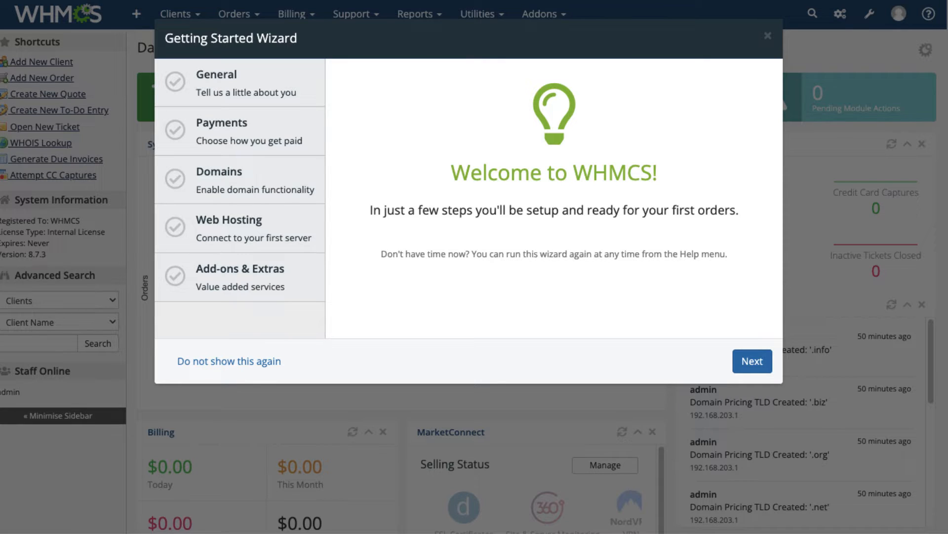
mouse_move(884, 162)
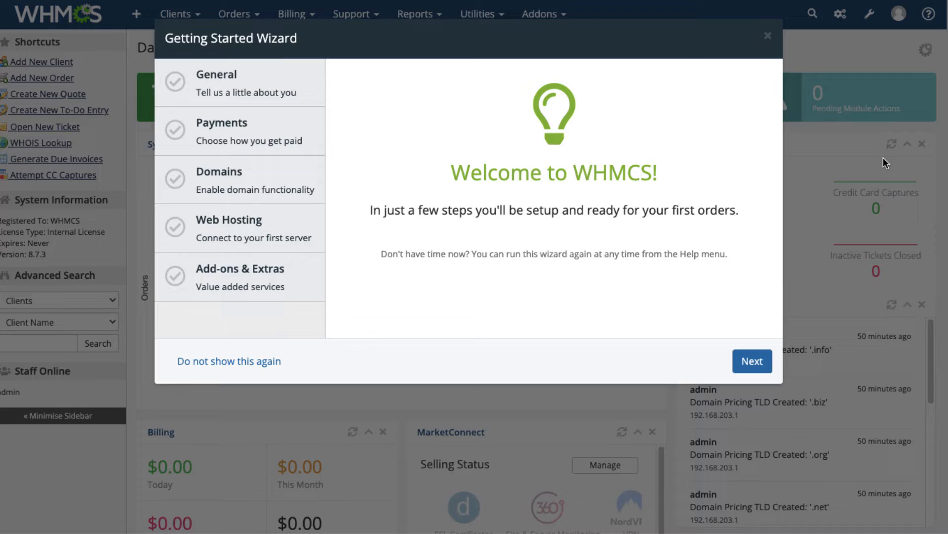
left_click(768, 36)
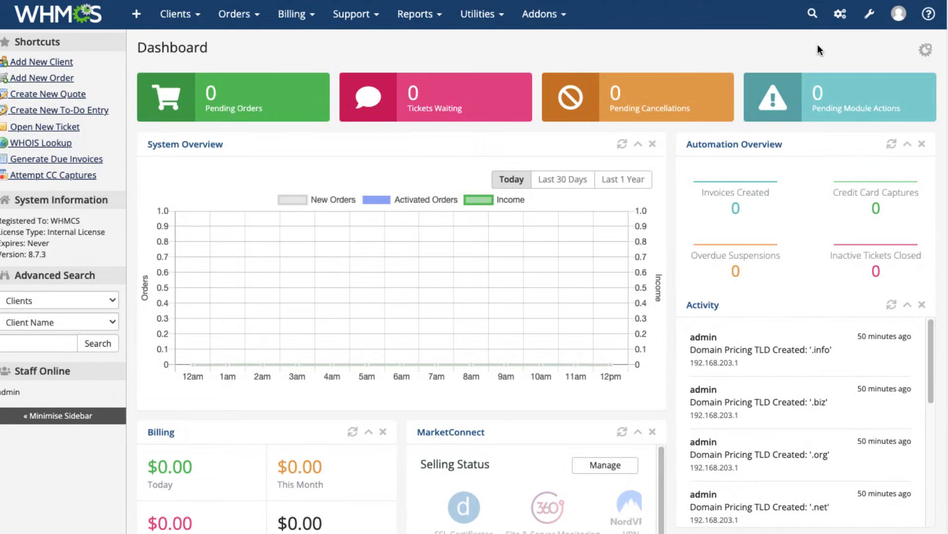
left_click(840, 13)
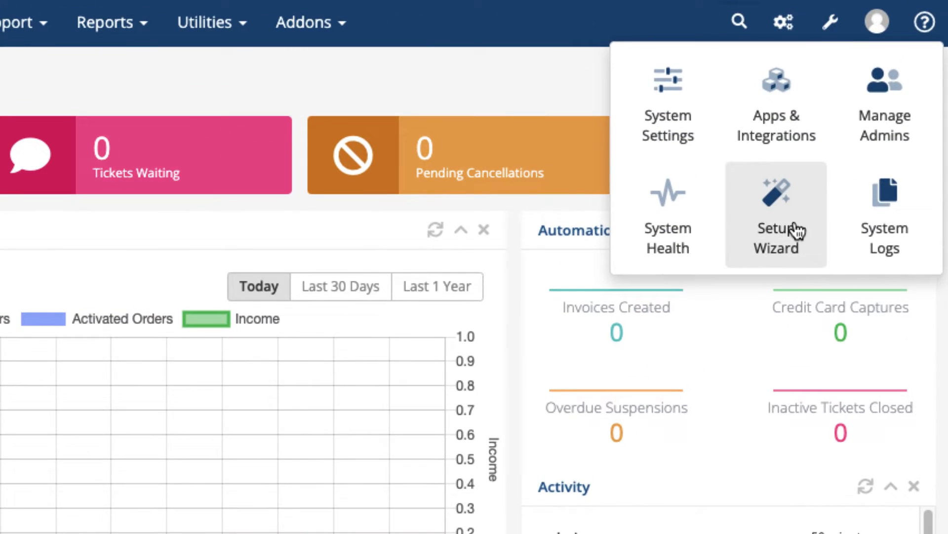
left_click(774, 214)
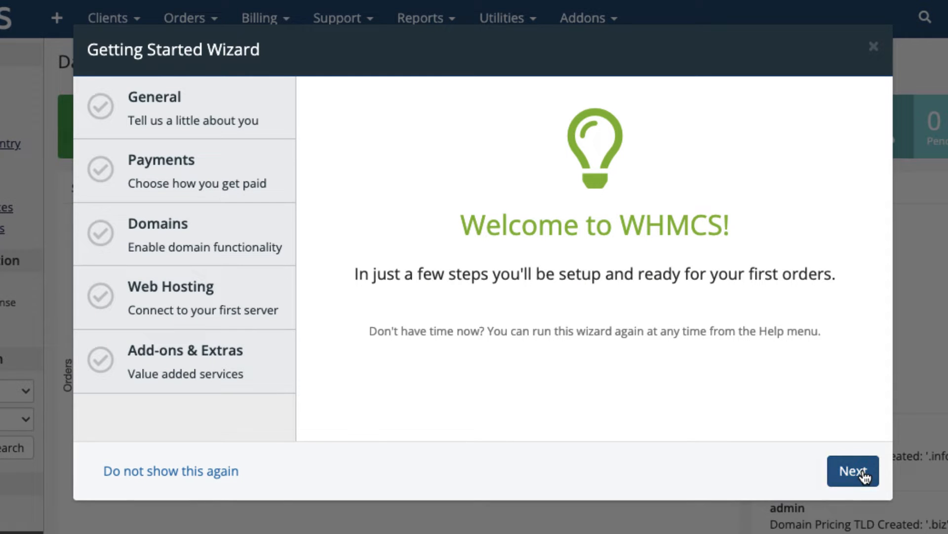
Complete the General step with company 'Example Hosting Co.', logo.png, sender email and address '1234 Main St.'
left_click(854, 471)
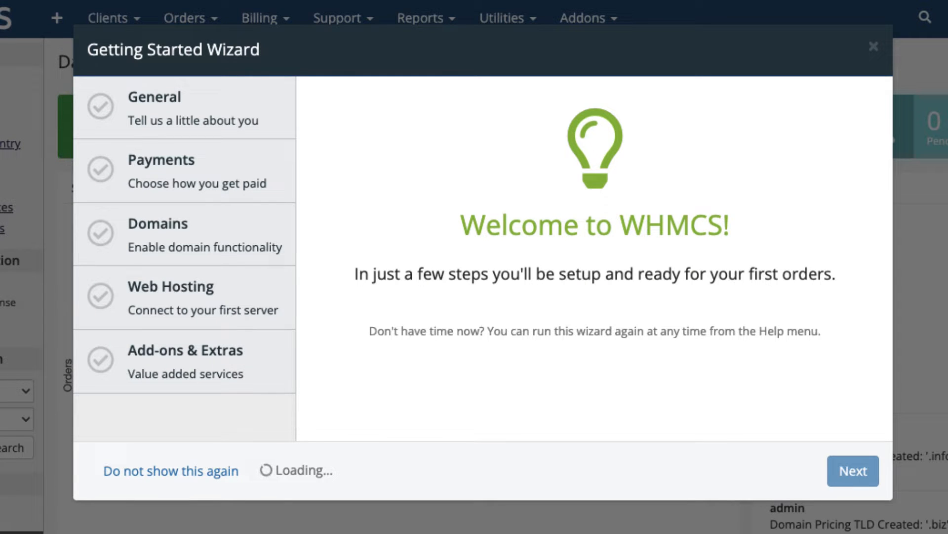
left_click(851, 470)
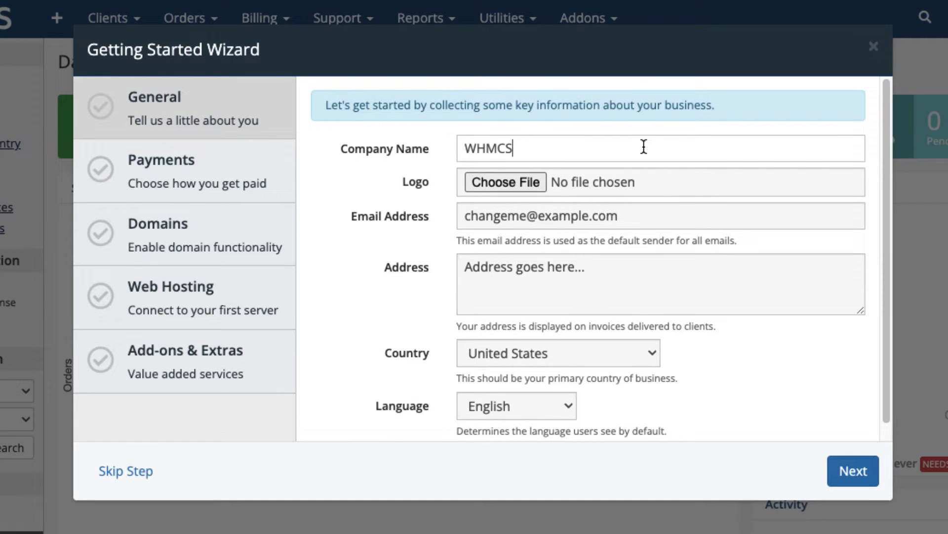
type("Example Hosting Co.")
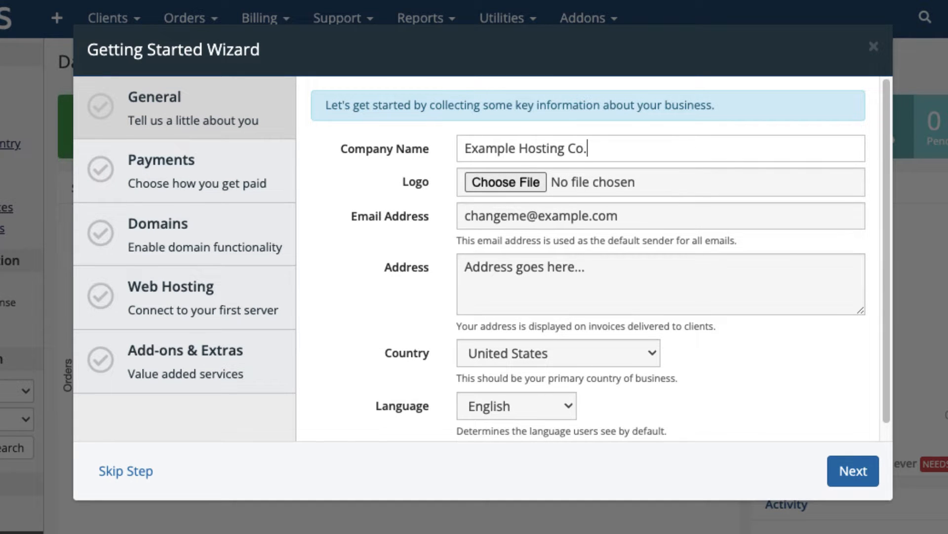
left_click(505, 182)
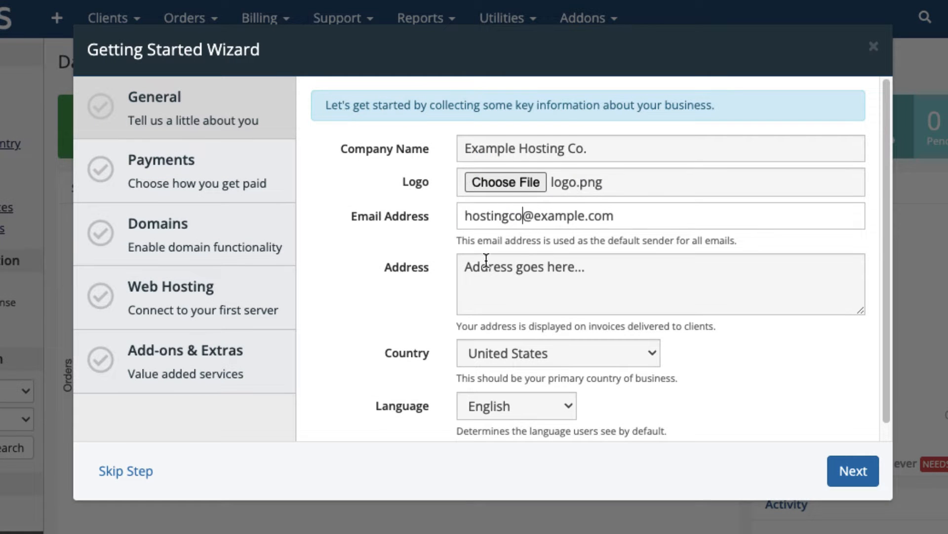
type("1234 Main St.")
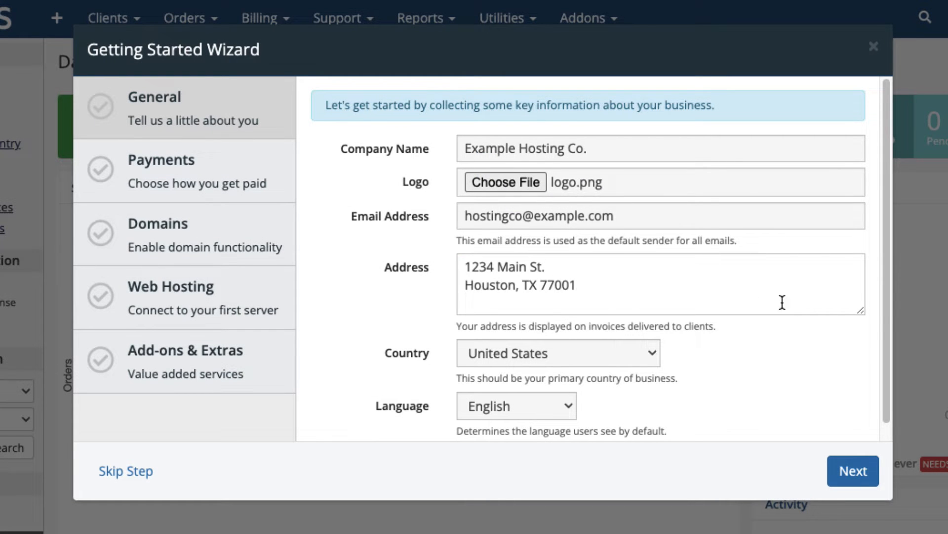
left_click(853, 471)
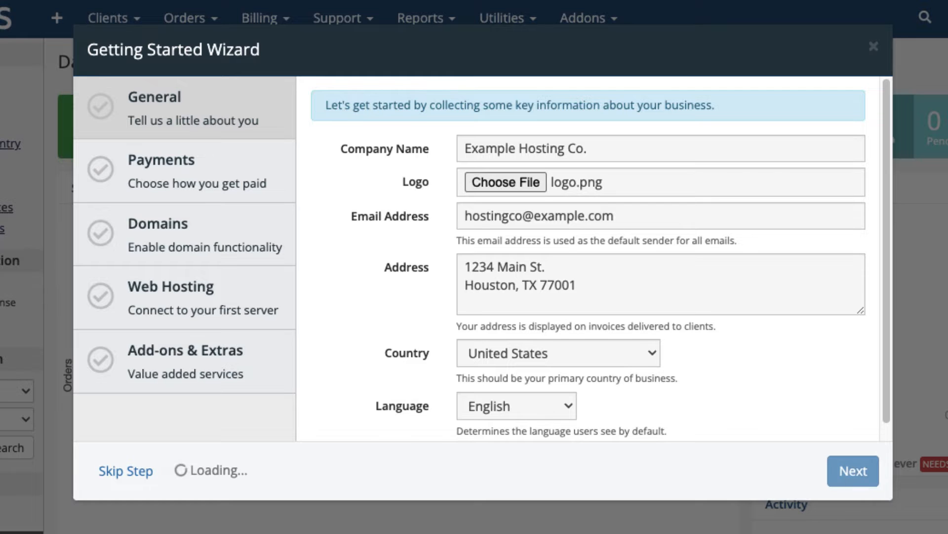
left_click(853, 470)
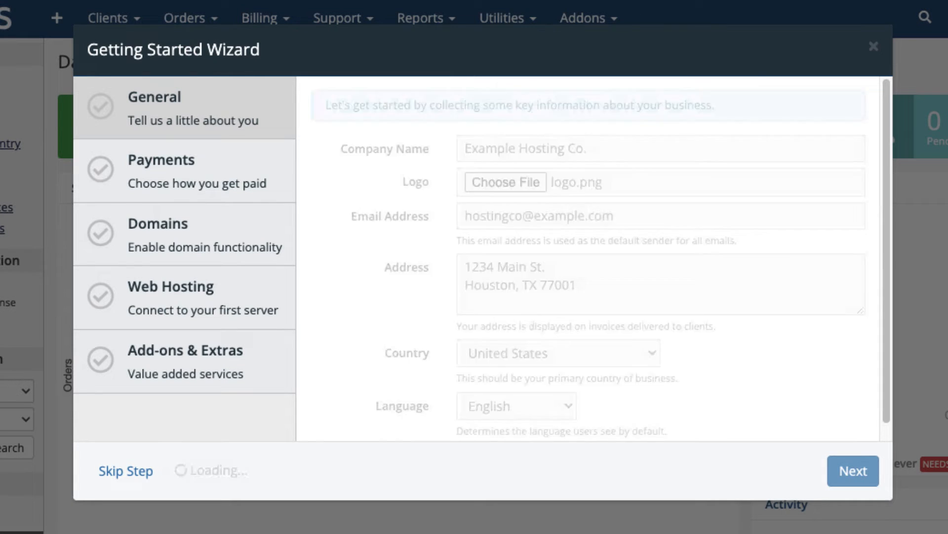
In Payments, disable PayPal and Credit Card so only Mail in Payment stays enabled
left_click(854, 471)
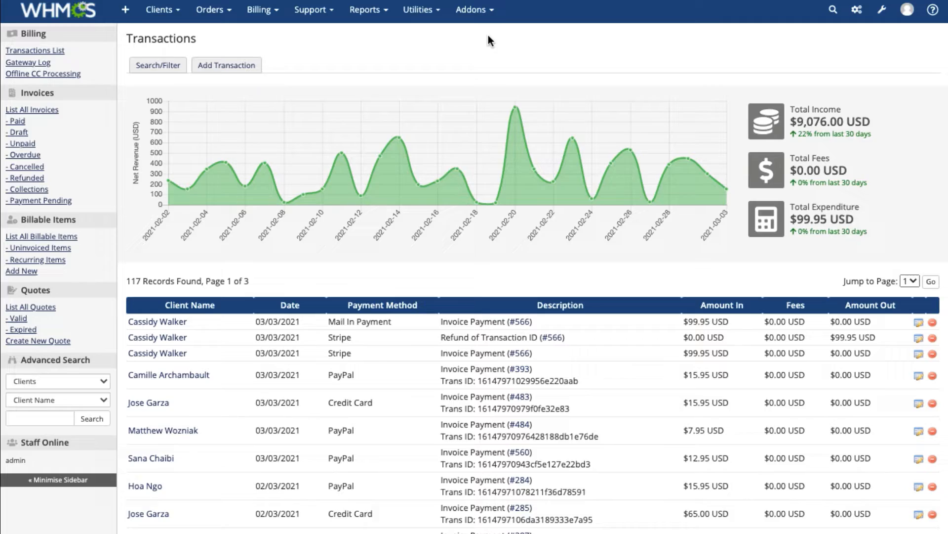
left_click(157, 322)
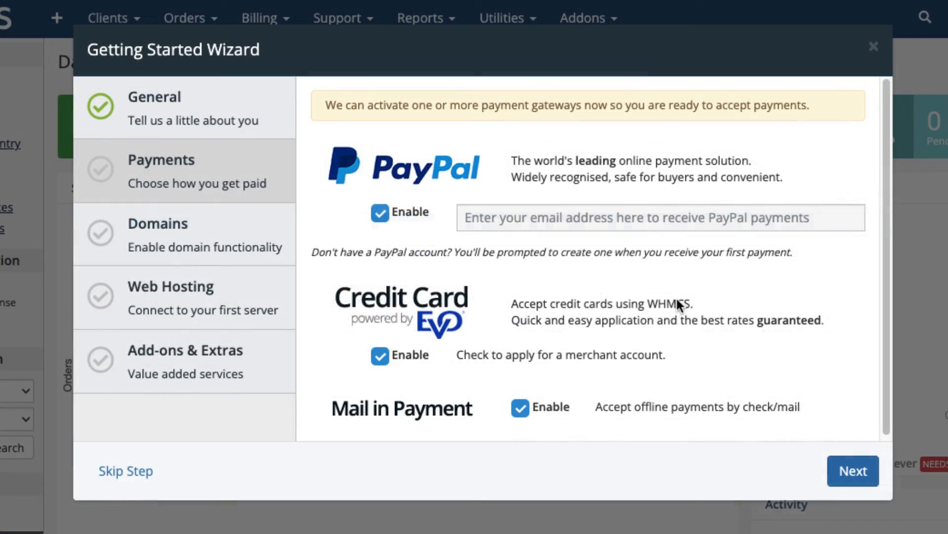
left_click(380, 354)
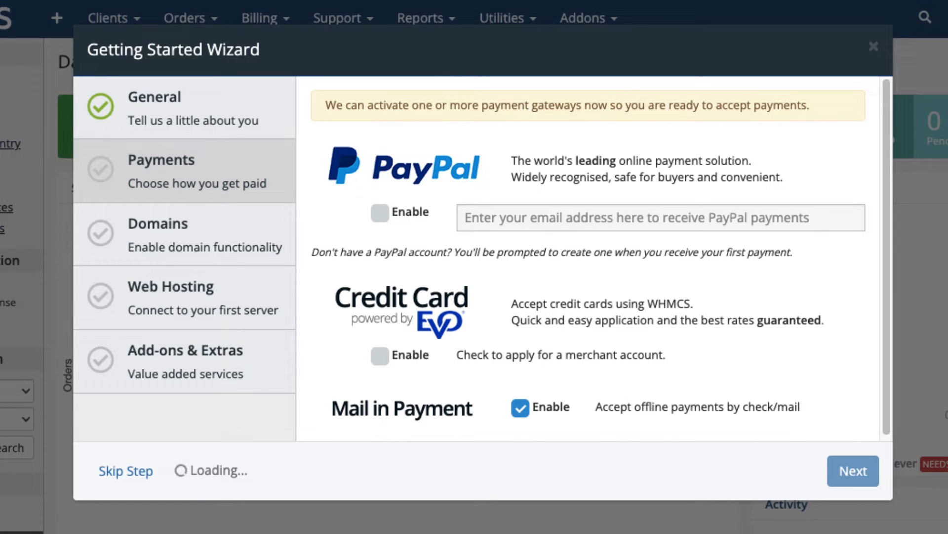
Enable domains with .com, .net, .org, .biz and .info priced at 14.95 and continue
left_click(854, 470)
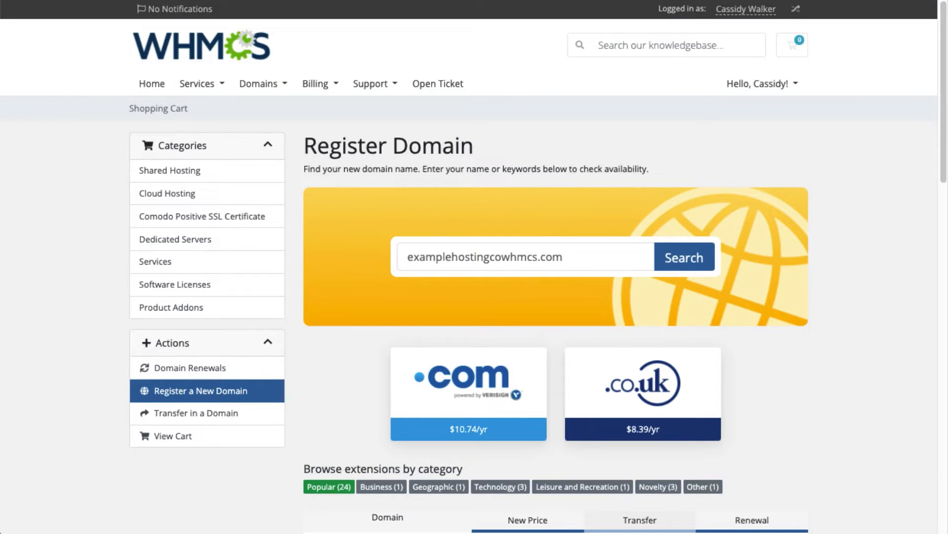
left_click(684, 257)
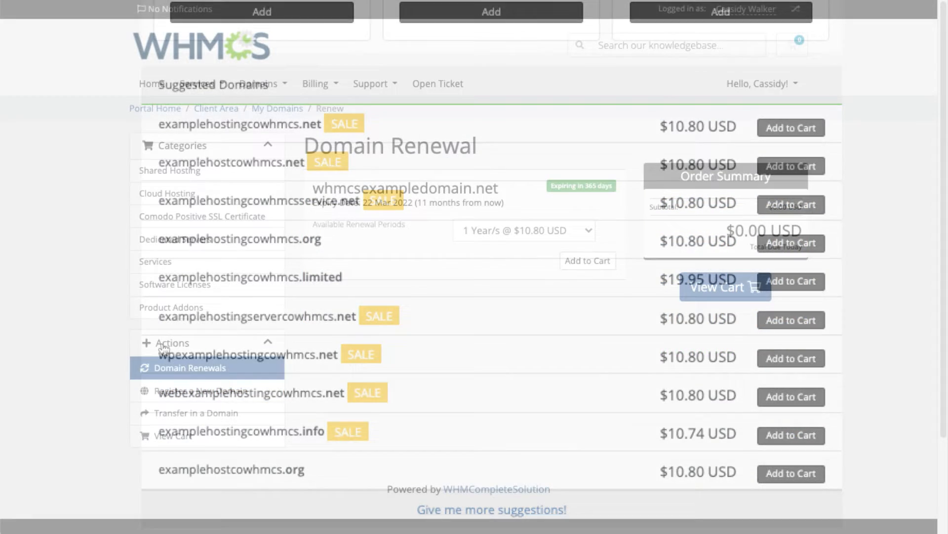
left_click(523, 230)
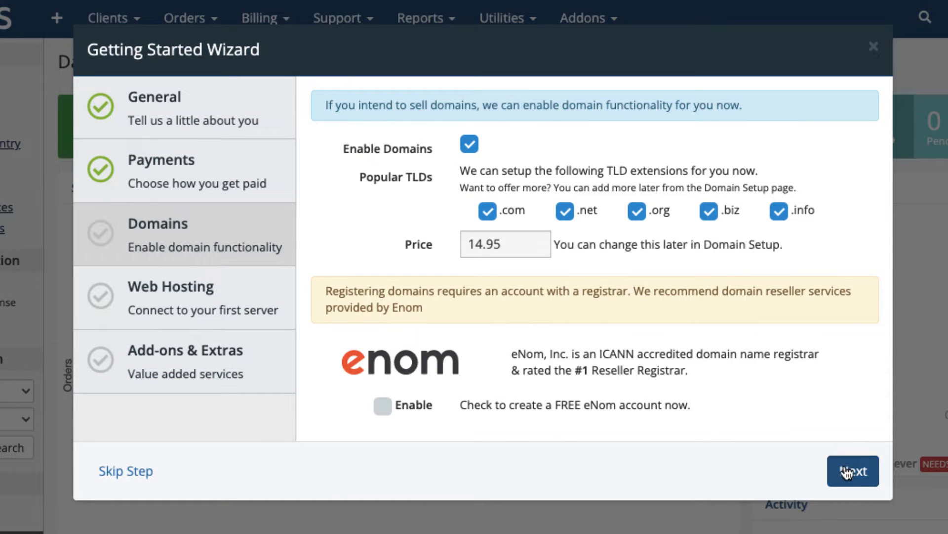
left_click(854, 471)
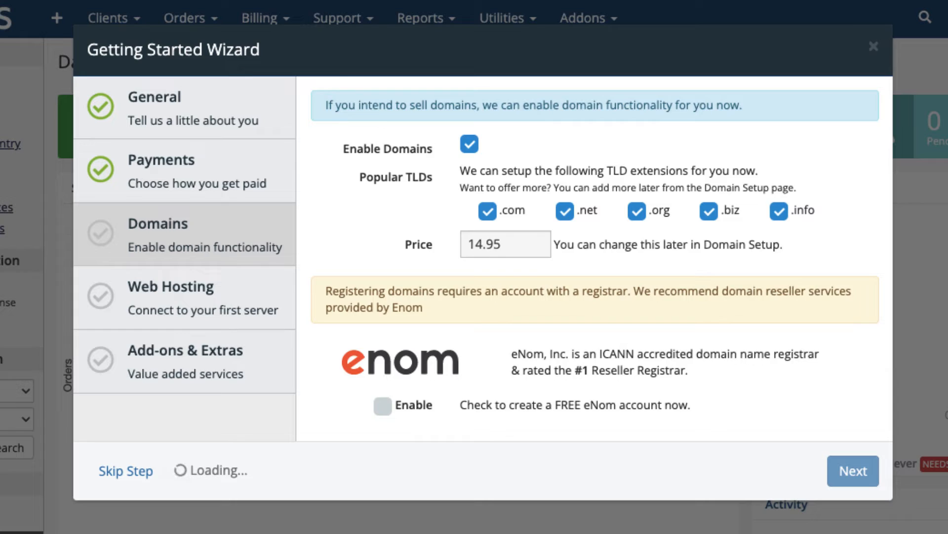
Connect a cPanel server at host.example.com with username root and its password, reaching Add-ons & Extras
left_click(852, 471)
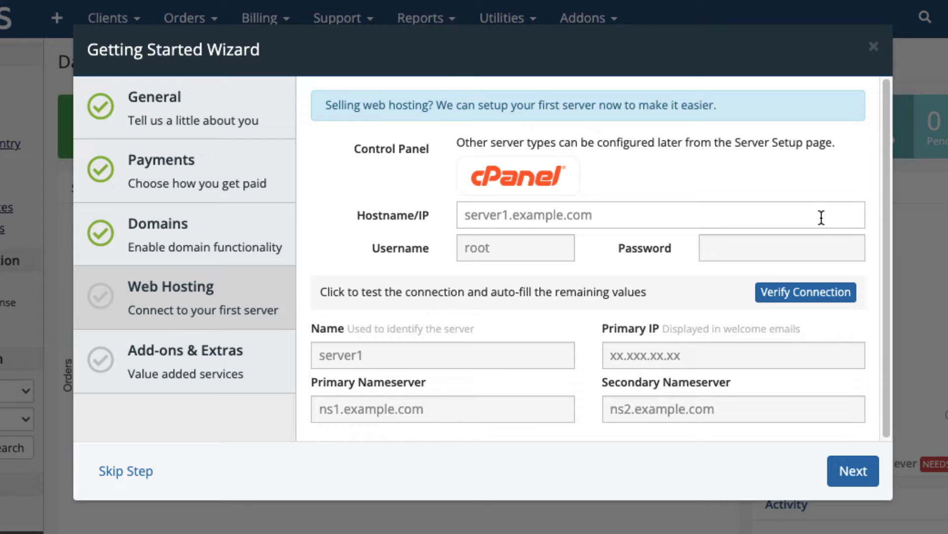
type("host")
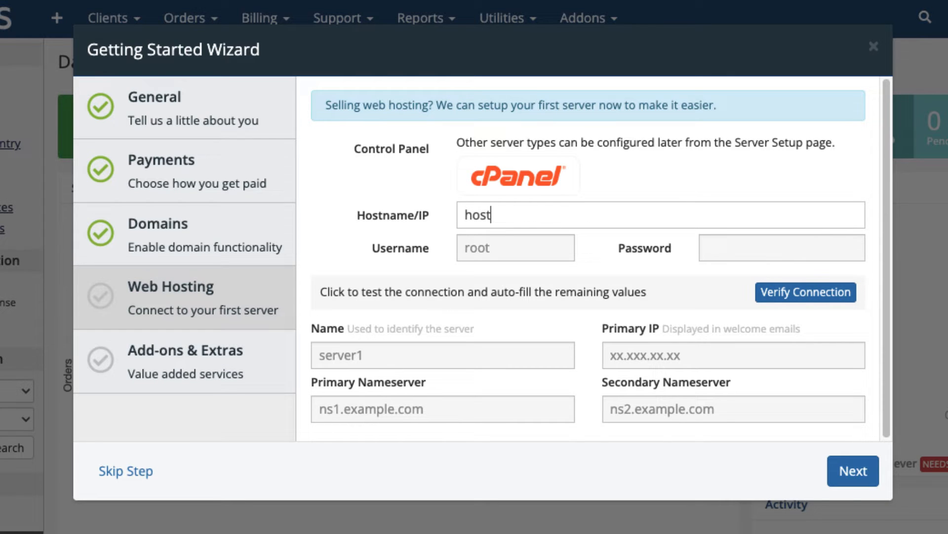
type(".example.com")
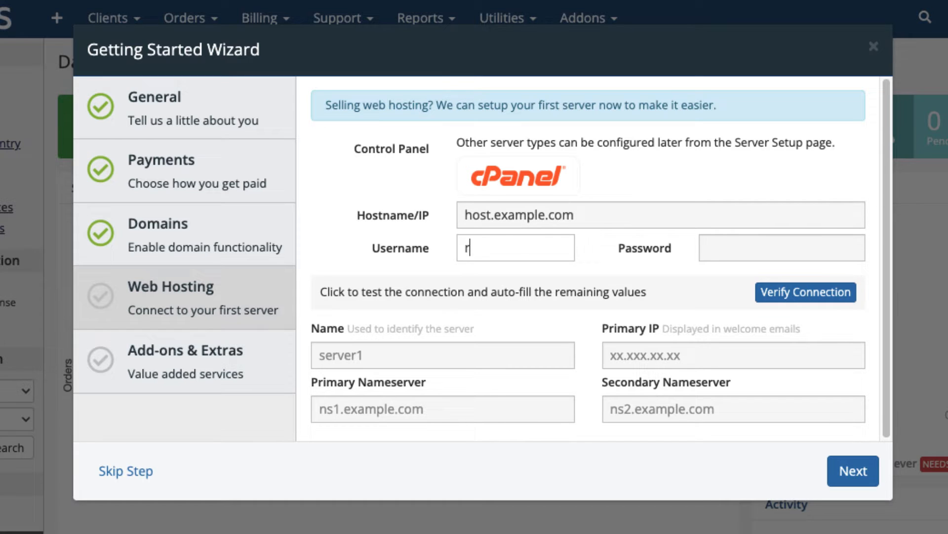
type("root")
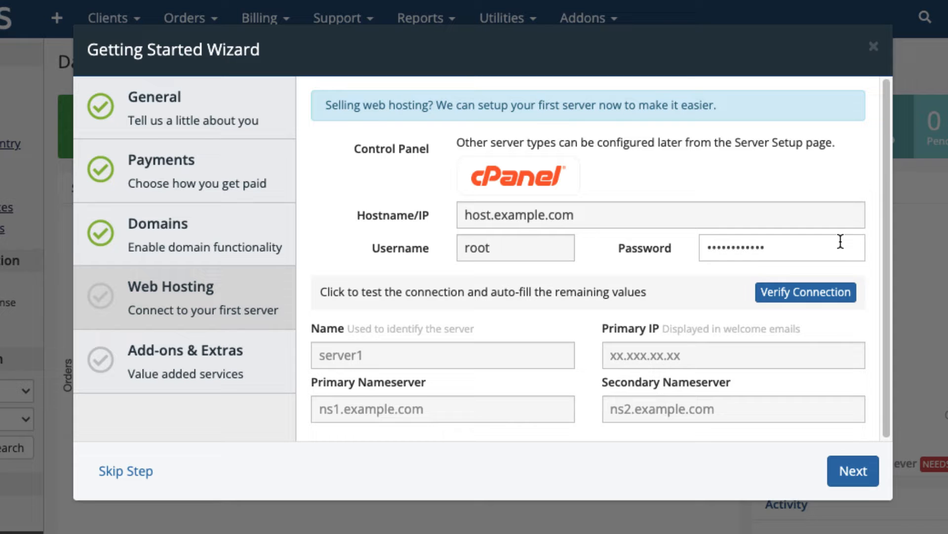
left_click(806, 291)
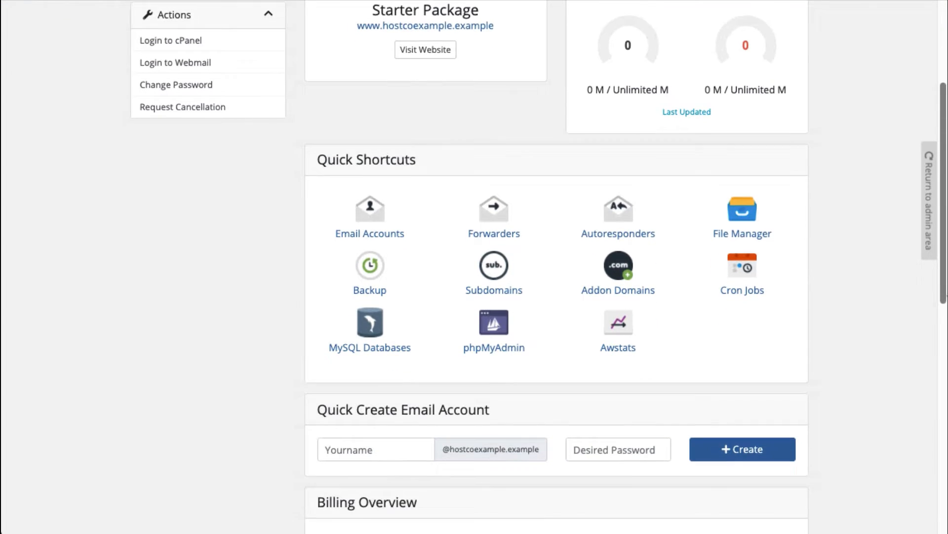
scroll("down", 3)
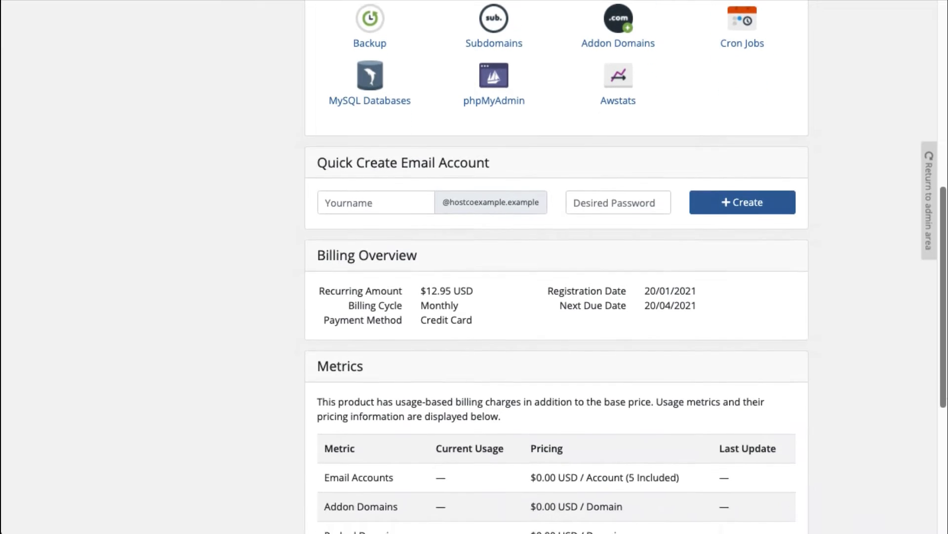
scroll("down", 3)
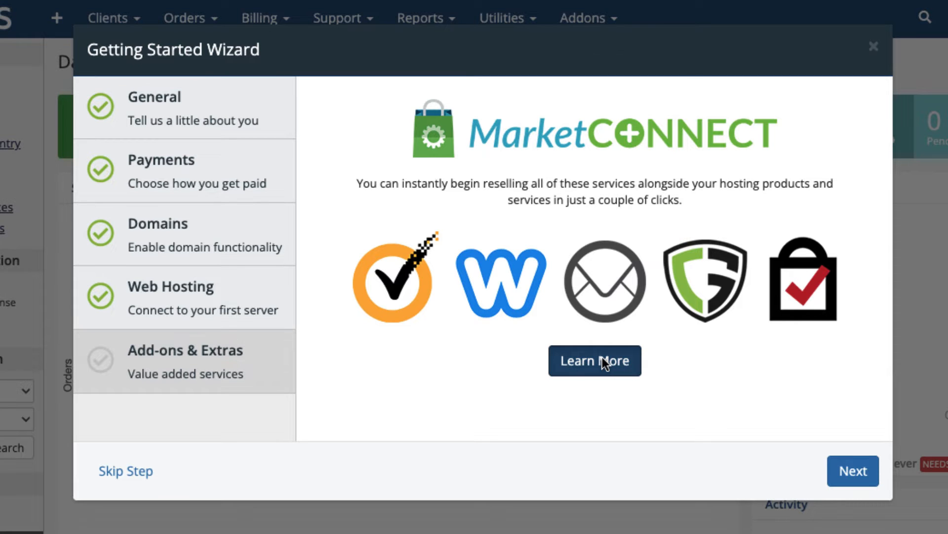
Review the MarketConnect resellable services via Learn More
left_click(595, 360)
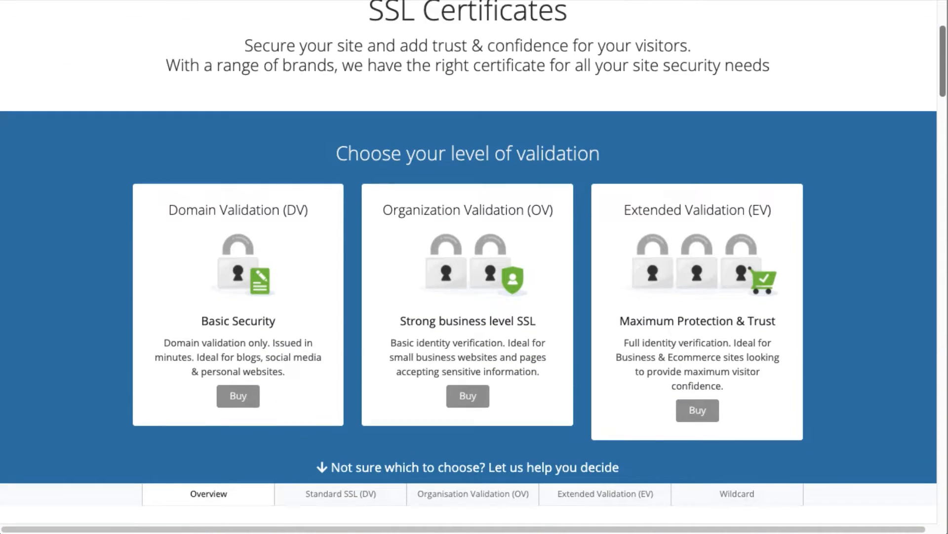
scroll("down", 3)
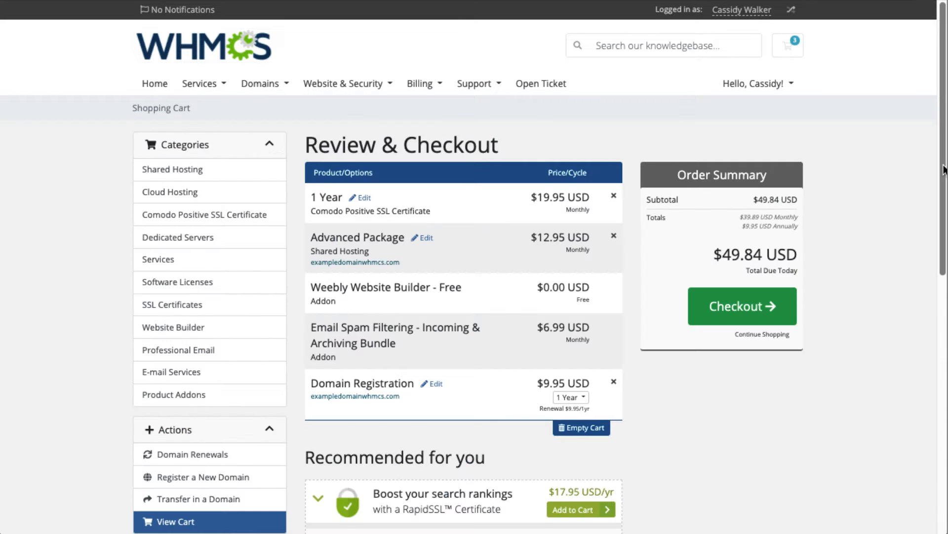
scroll("down", 3)
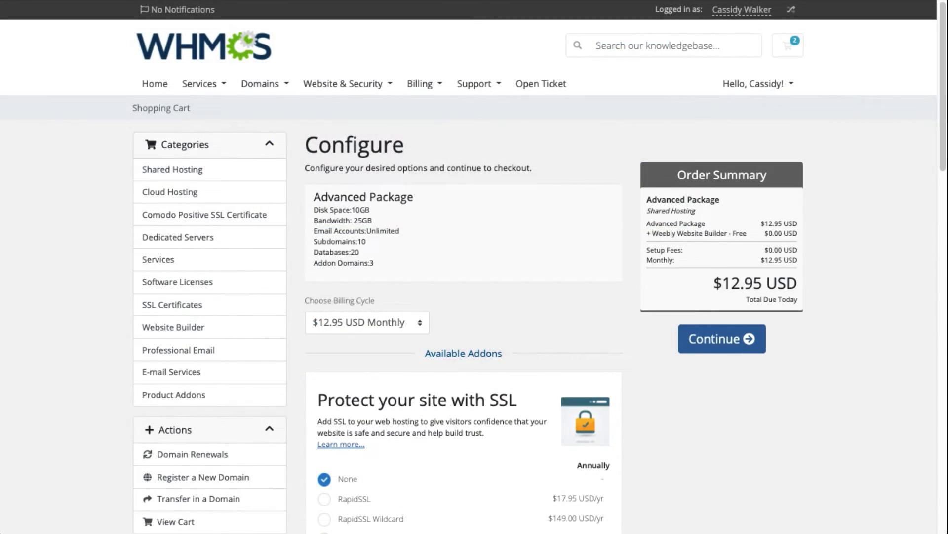
scroll("down", 3)
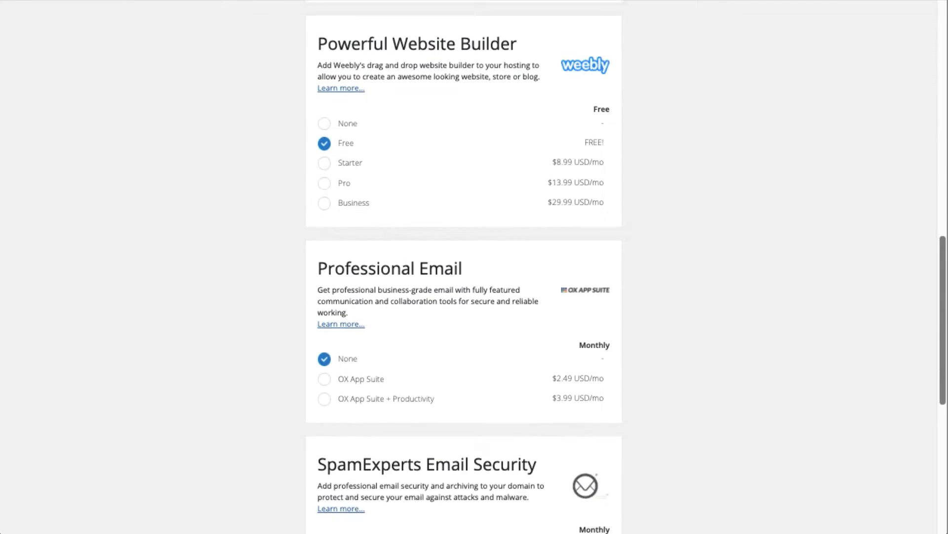
Advance past Add-ons to Setup Complete and finish the wizard, returning to the dashboard
left_click(860, 472)
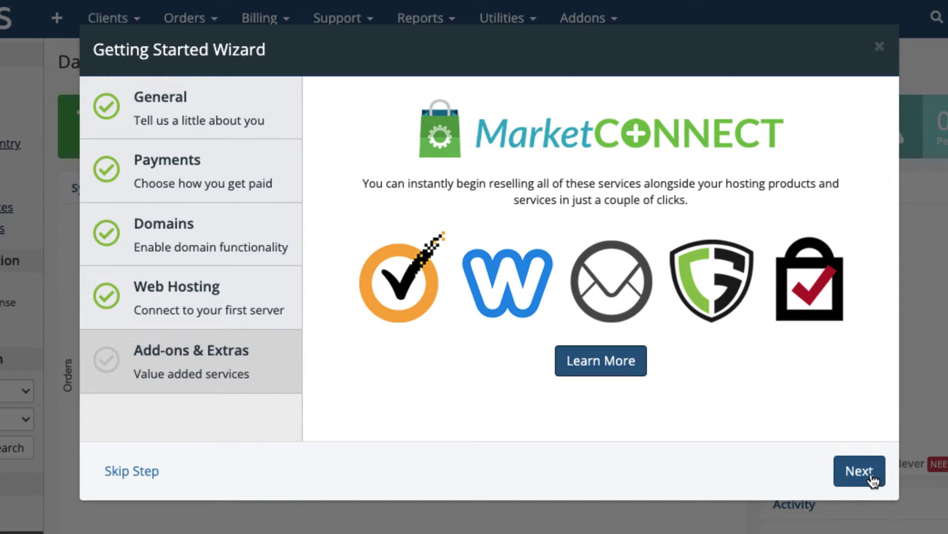
left_click(859, 471)
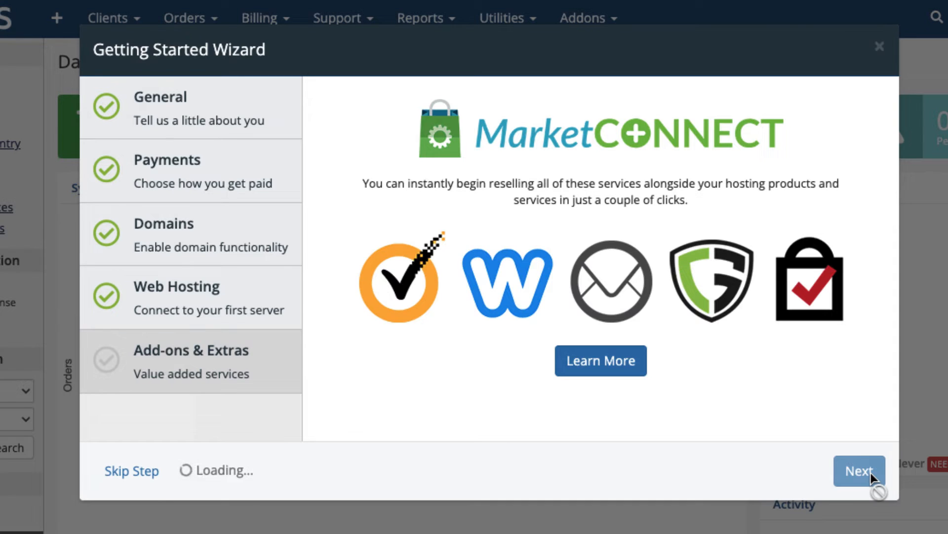
left_click(859, 472)
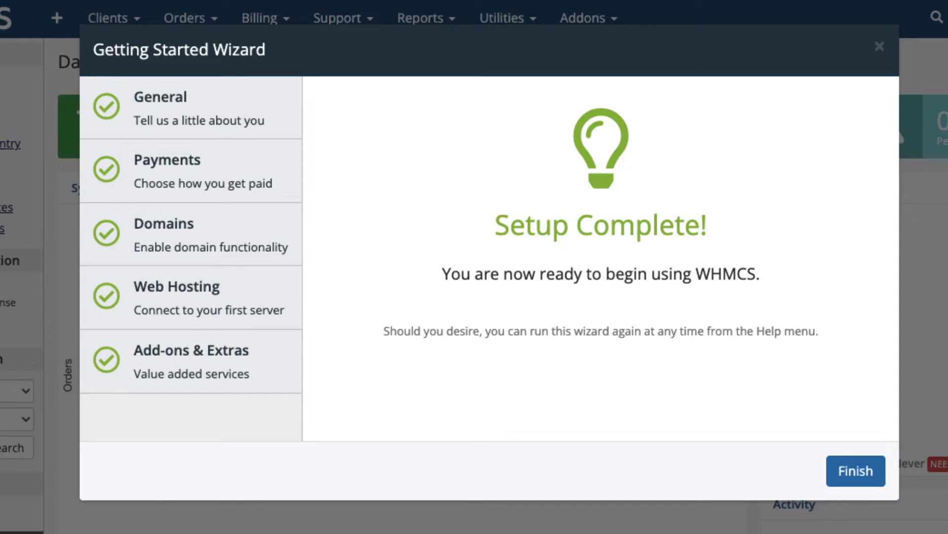
left_click(856, 470)
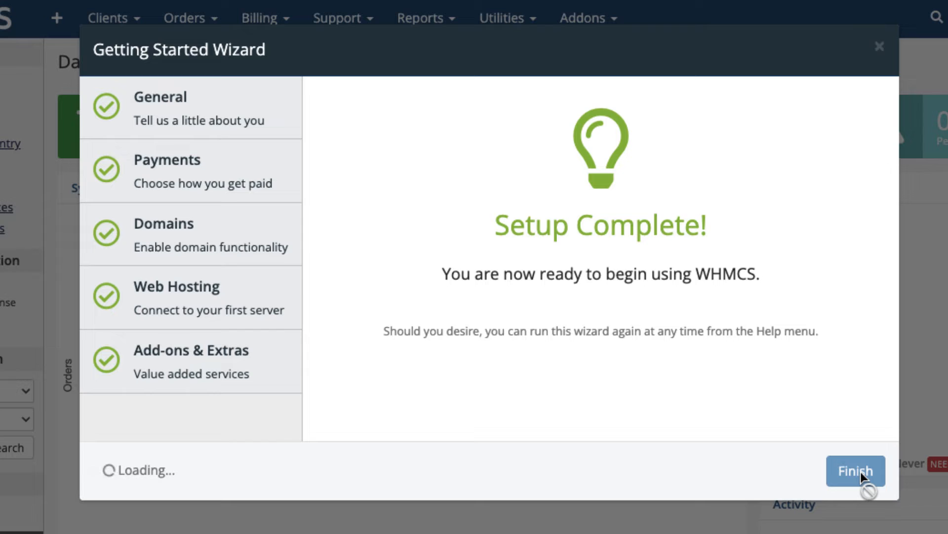
left_click(858, 470)
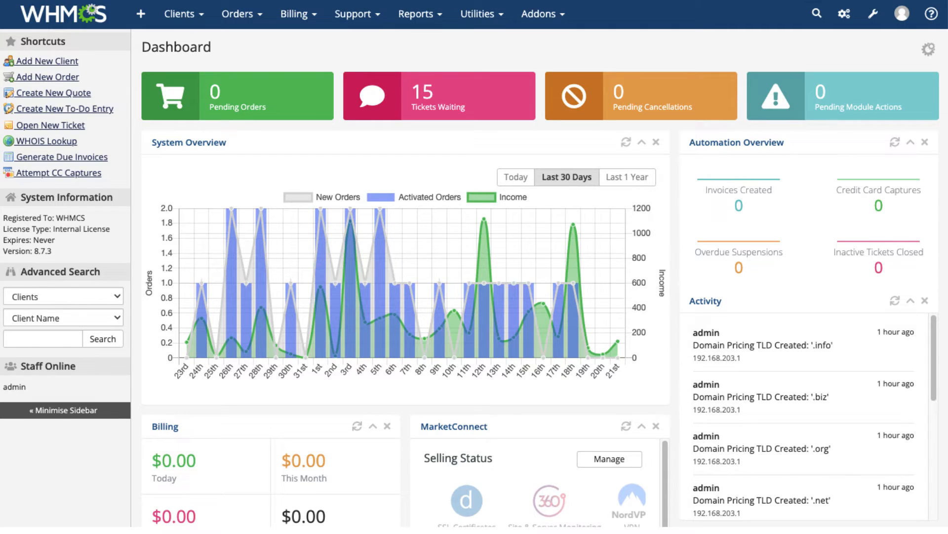
Review the dashboard's ticket badge, System Overview chart and activity widgets
left_click(65, 409)
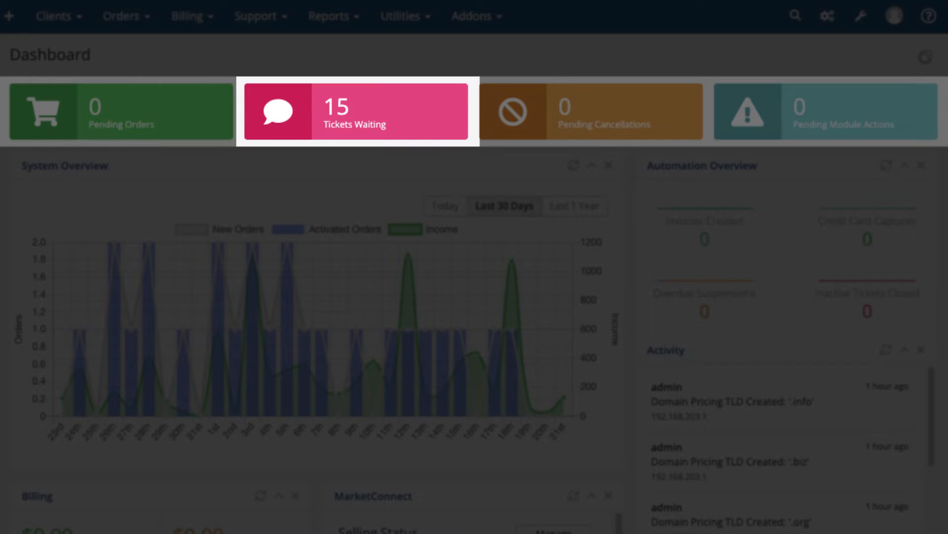
mouse_move(591, 111)
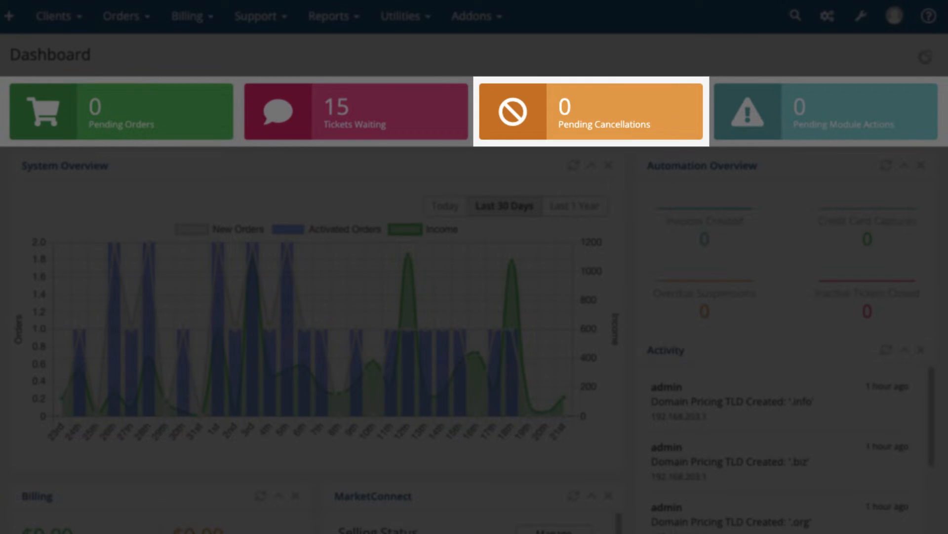
mouse_move(824, 118)
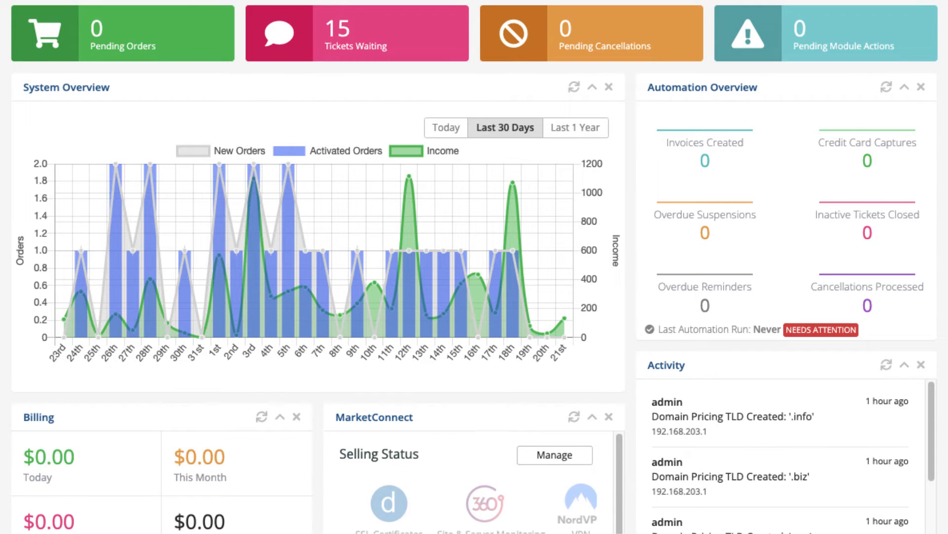
mouse_move(790, 90)
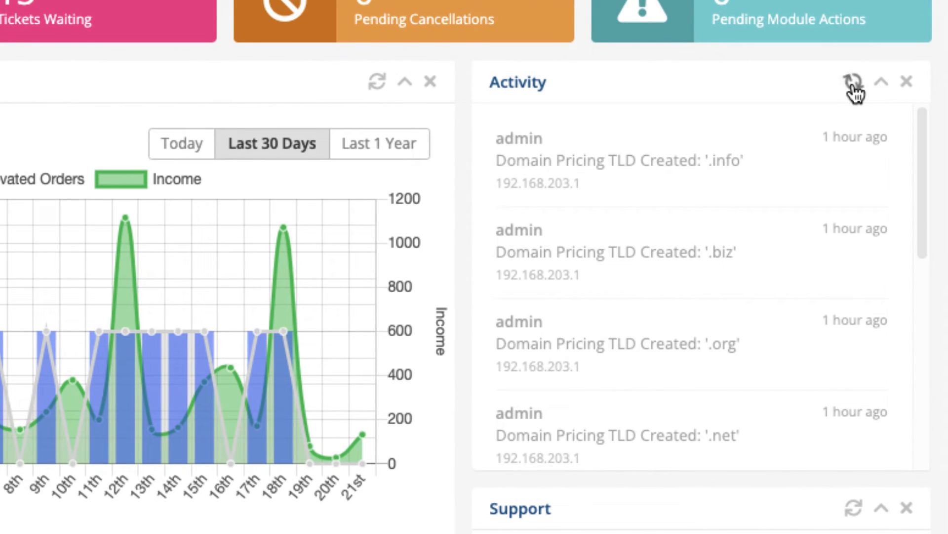
left_click(854, 81)
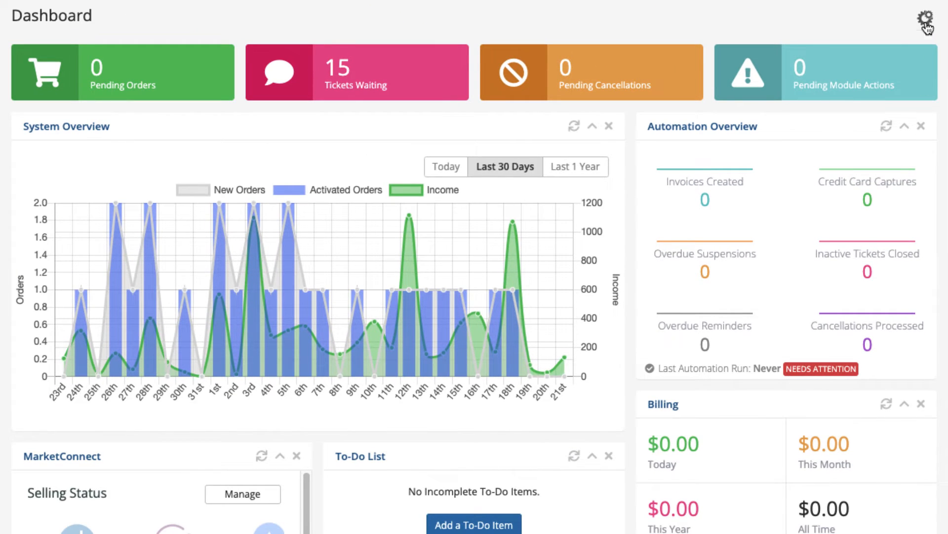
left_click(926, 16)
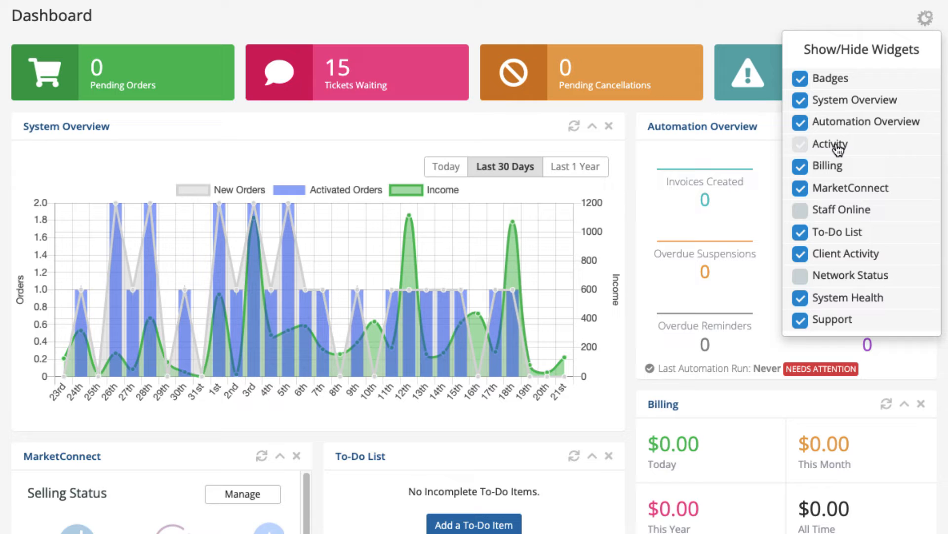
left_click(799, 144)
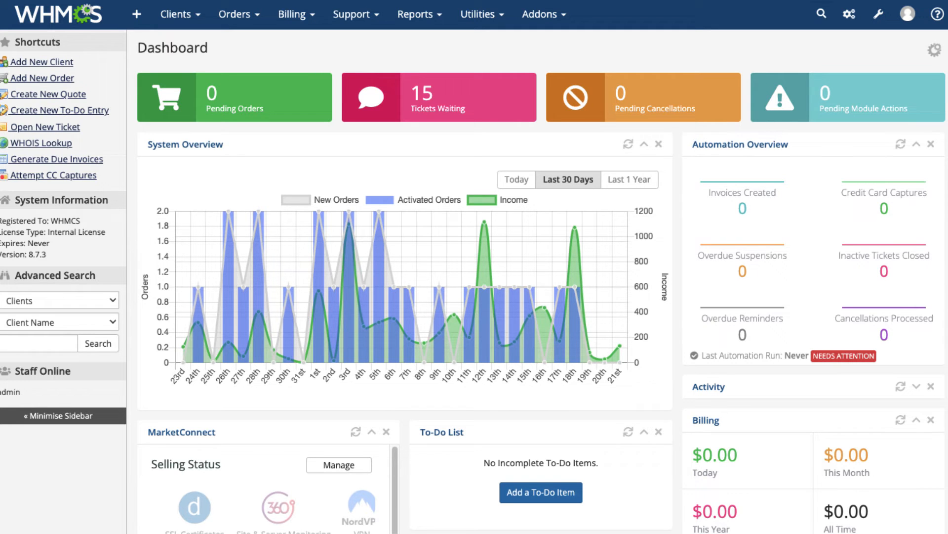
left_click(821, 13)
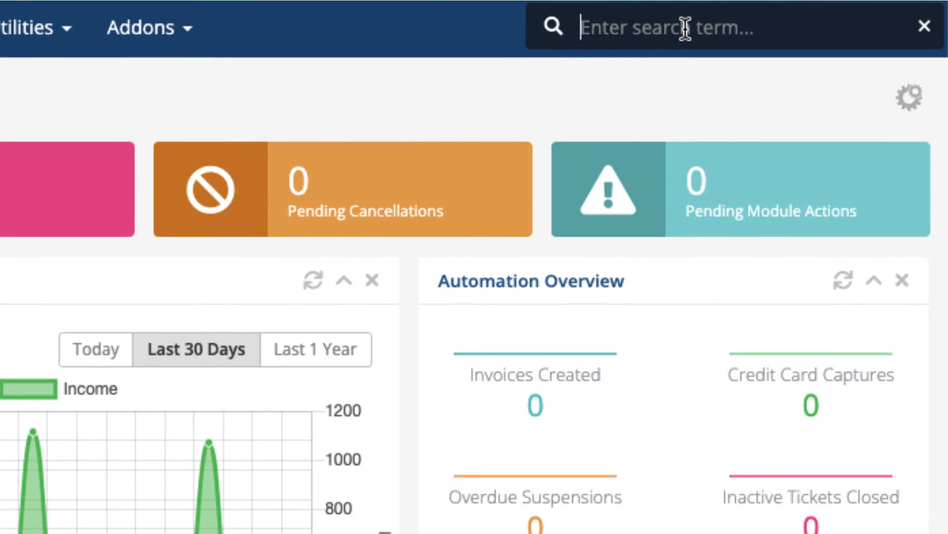
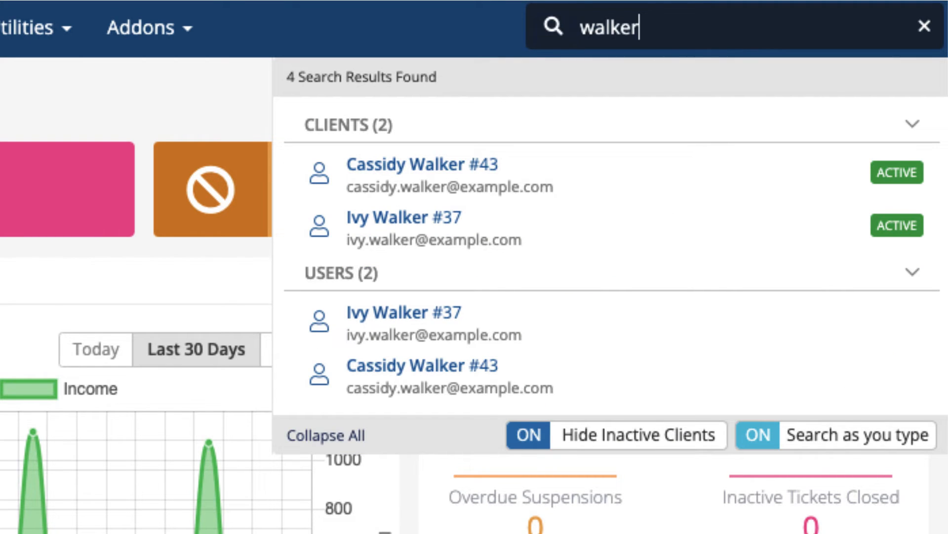
mouse_move(682, 167)
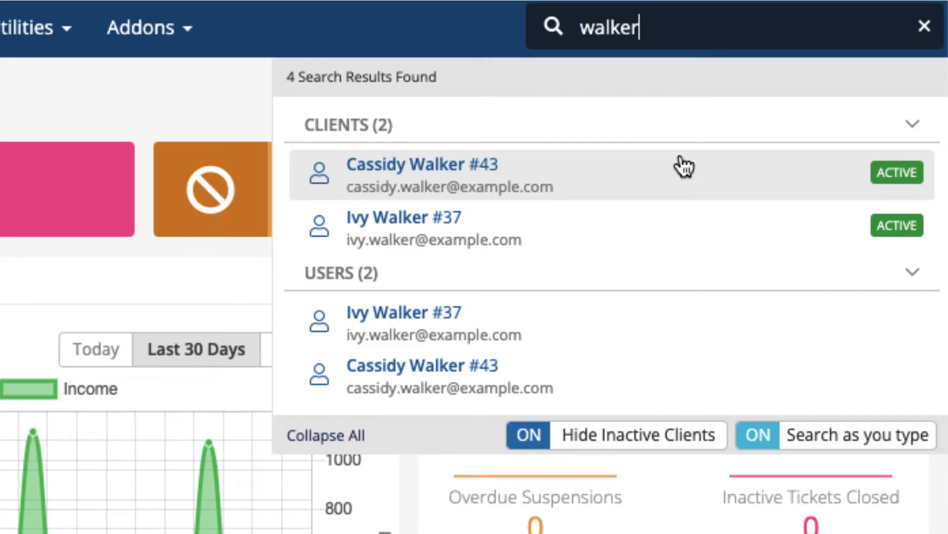
left_click(416, 164)
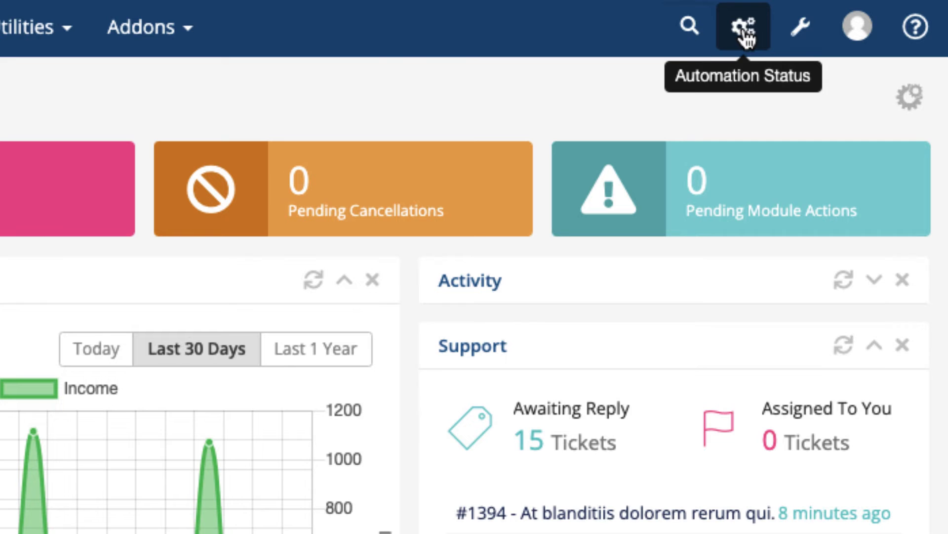
left_click(742, 21)
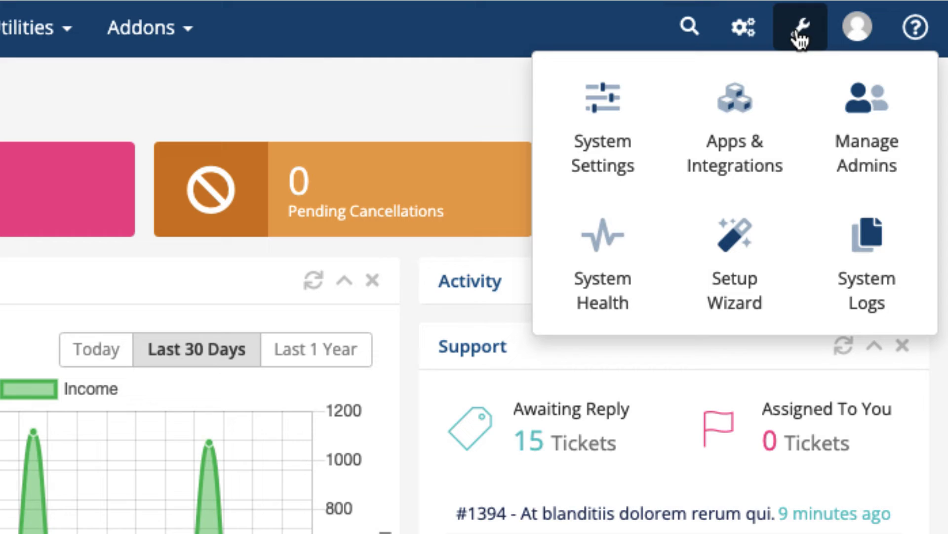
mouse_move(867, 260)
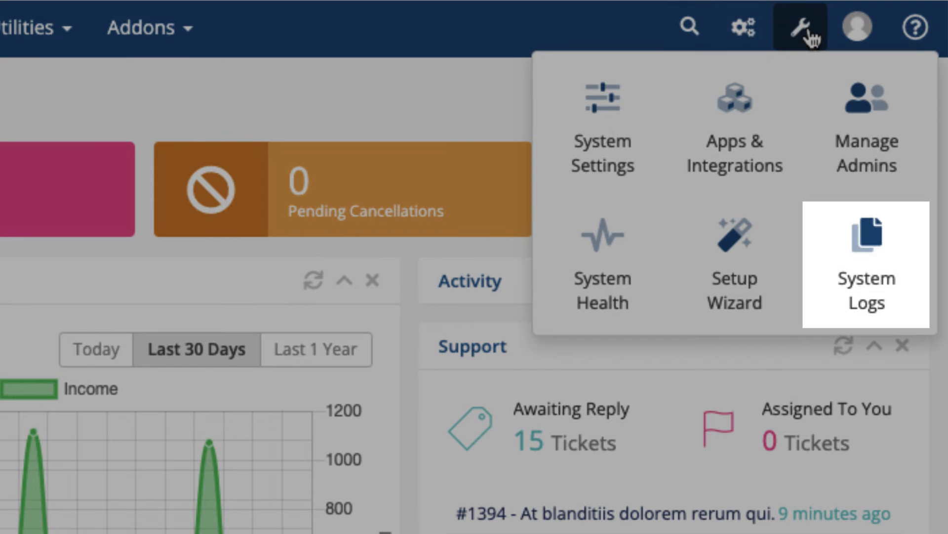
mouse_move(735, 133)
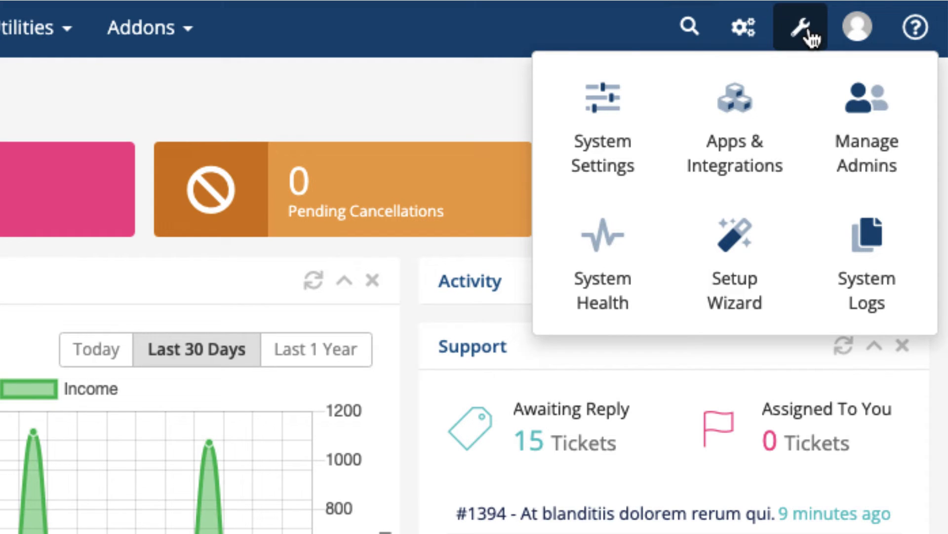
left_click(862, 26)
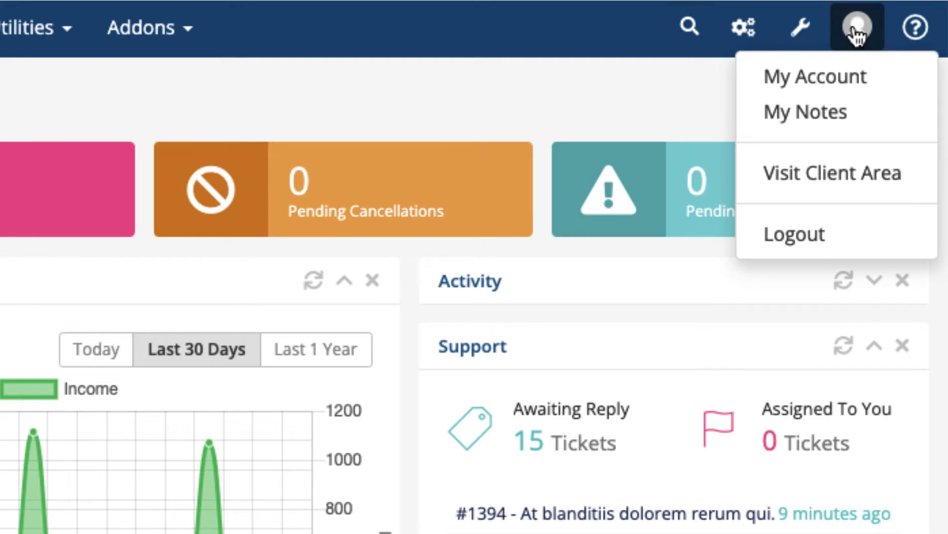
left_click(913, 24)
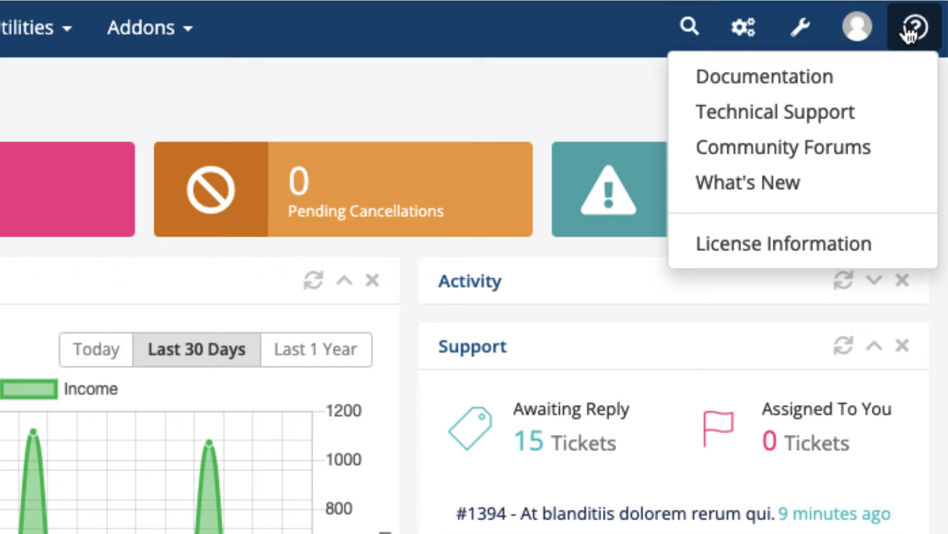
left_click(914, 29)
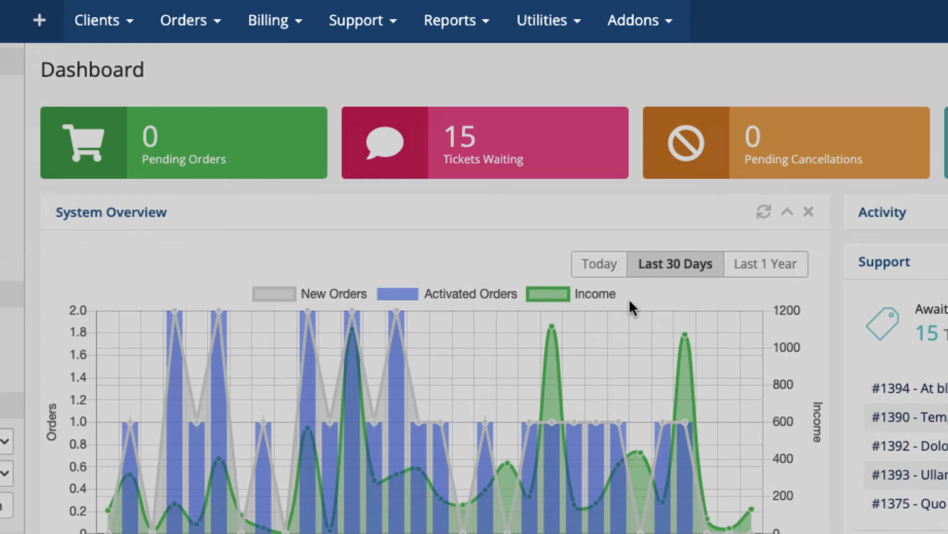
left_click(98, 20)
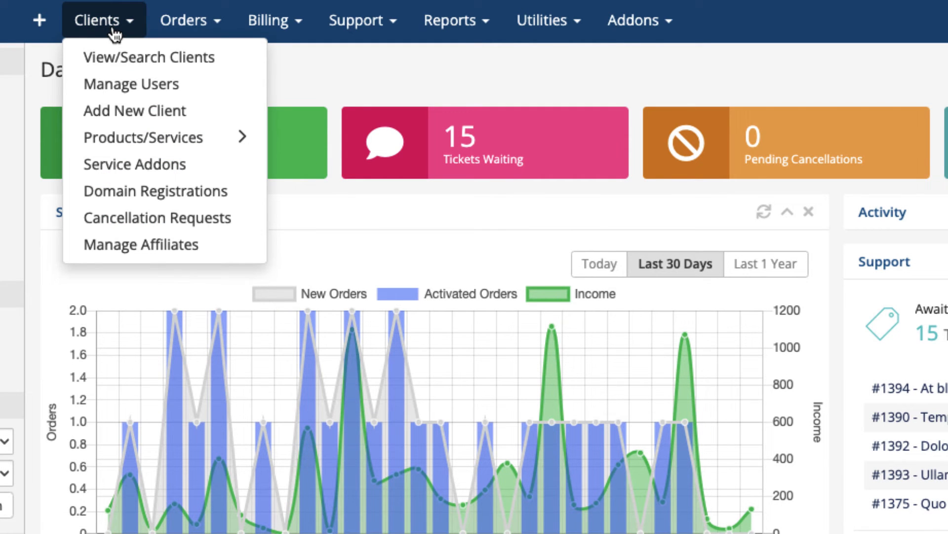
left_click(184, 20)
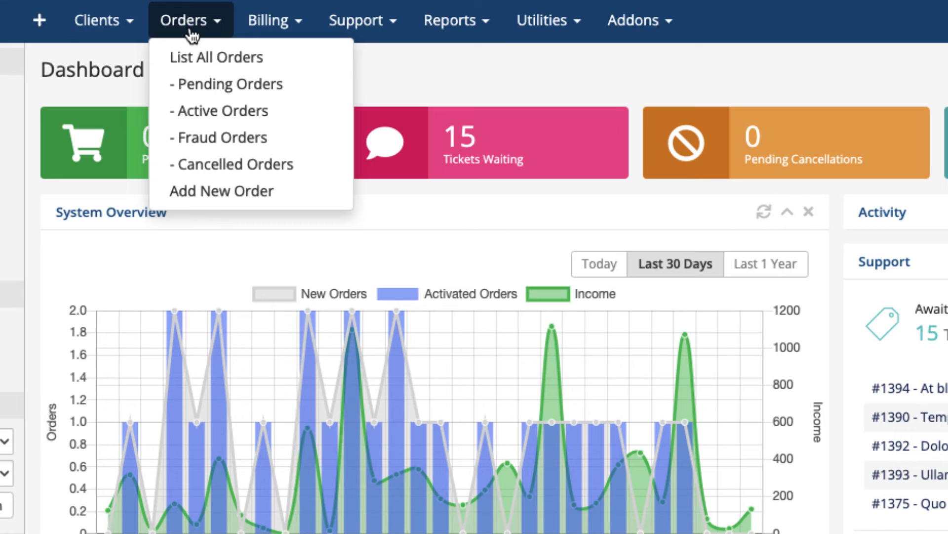
left_click(273, 19)
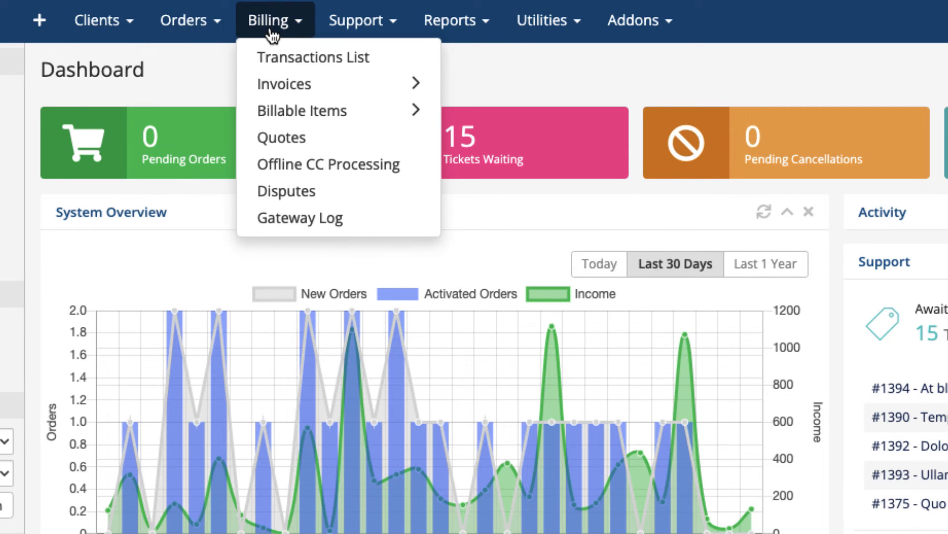
left_click(355, 20)
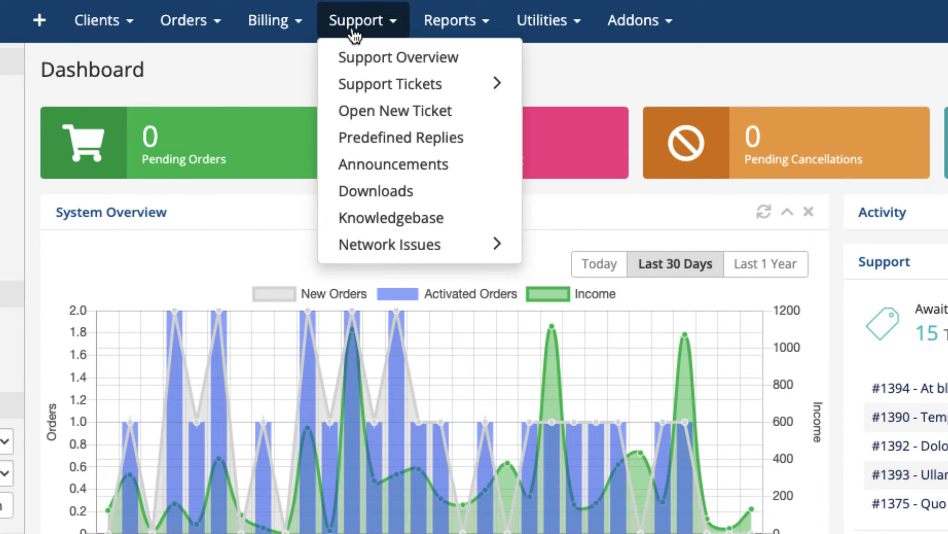
left_click(451, 20)
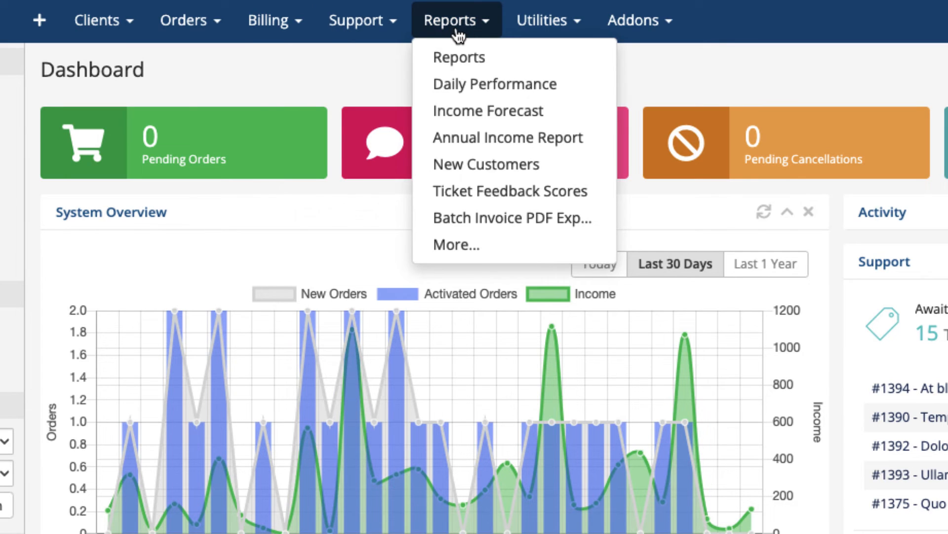
left_click(548, 20)
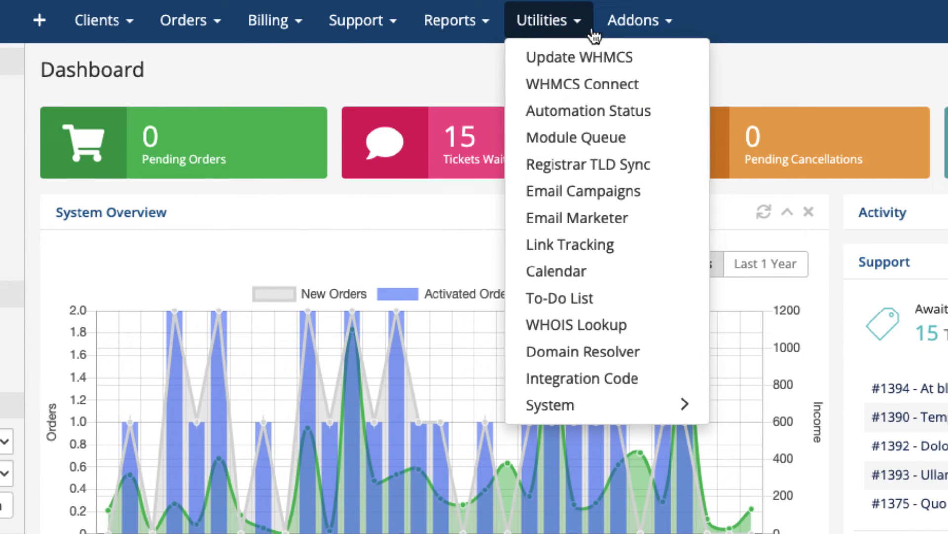
left_click(639, 20)
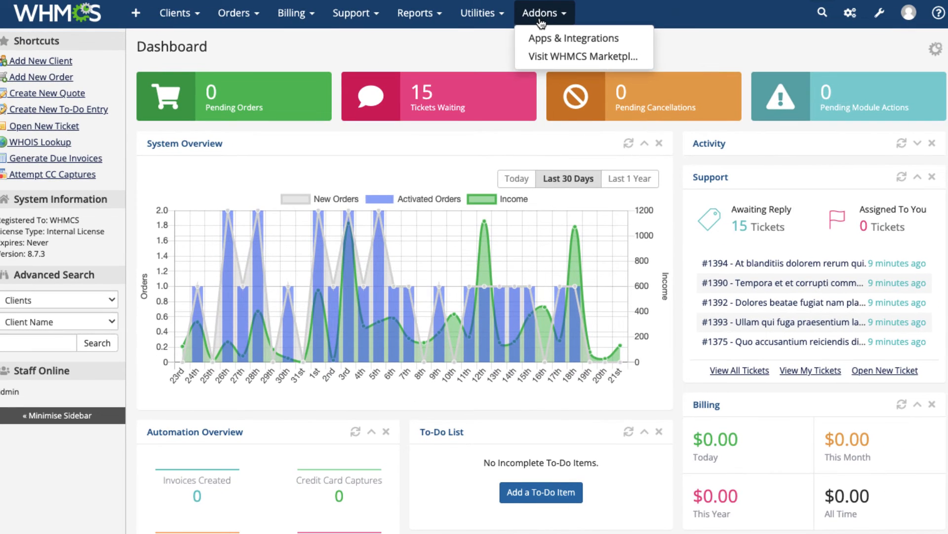
left_click(541, 14)
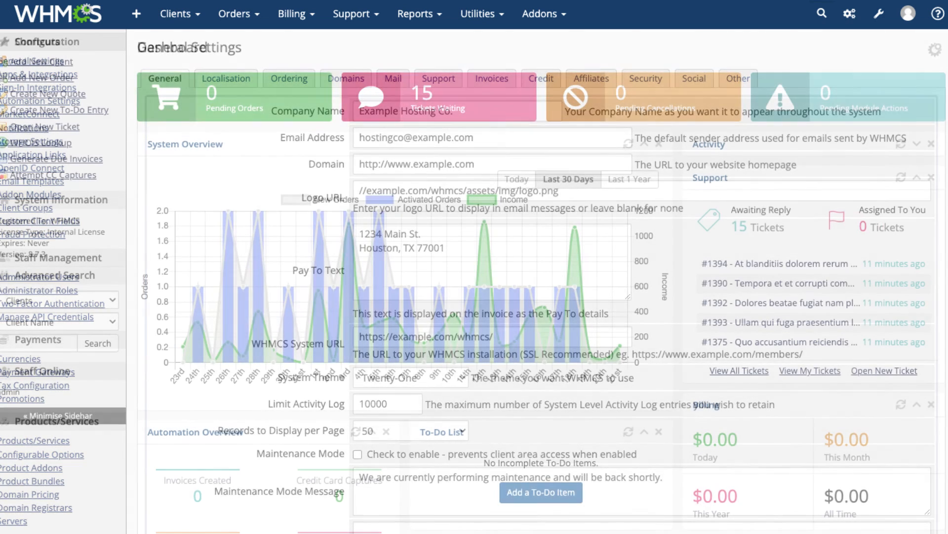
Go to System Settings and view the Setup Tasks checklist showing 8 of 18 completed
left_click(877, 14)
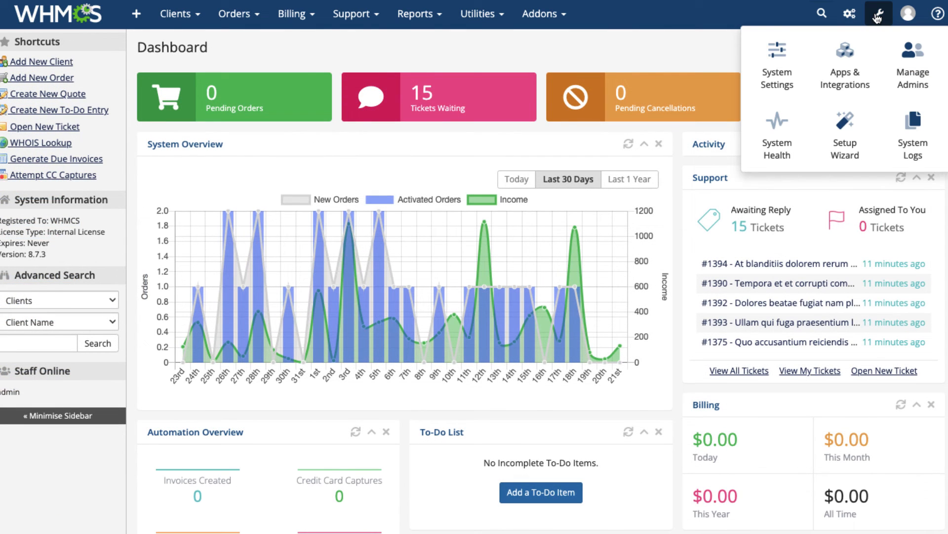
mouse_move(767, 64)
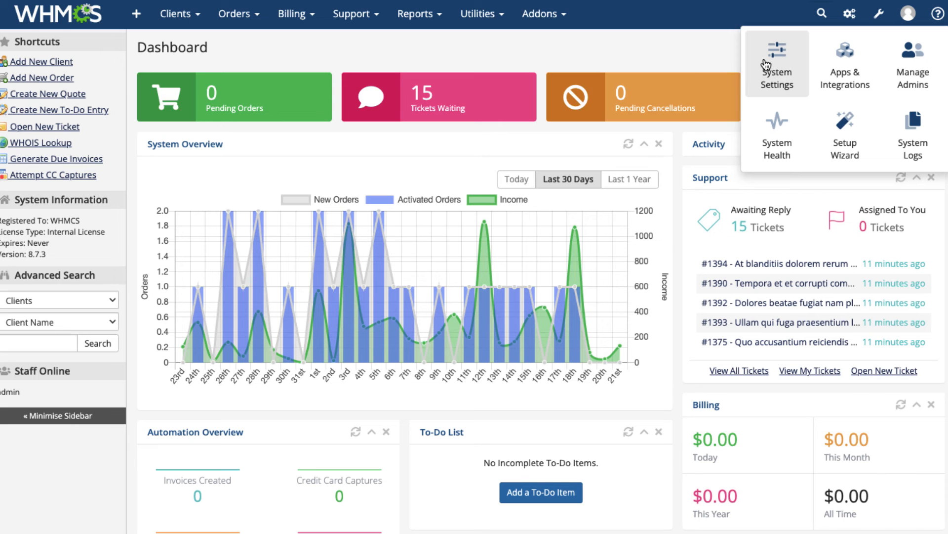
left_click(777, 50)
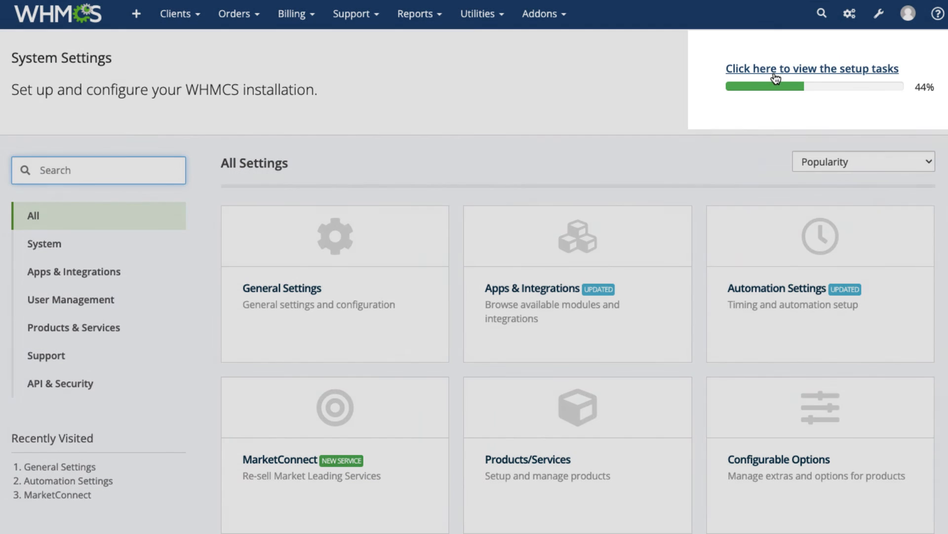
left_click(812, 69)
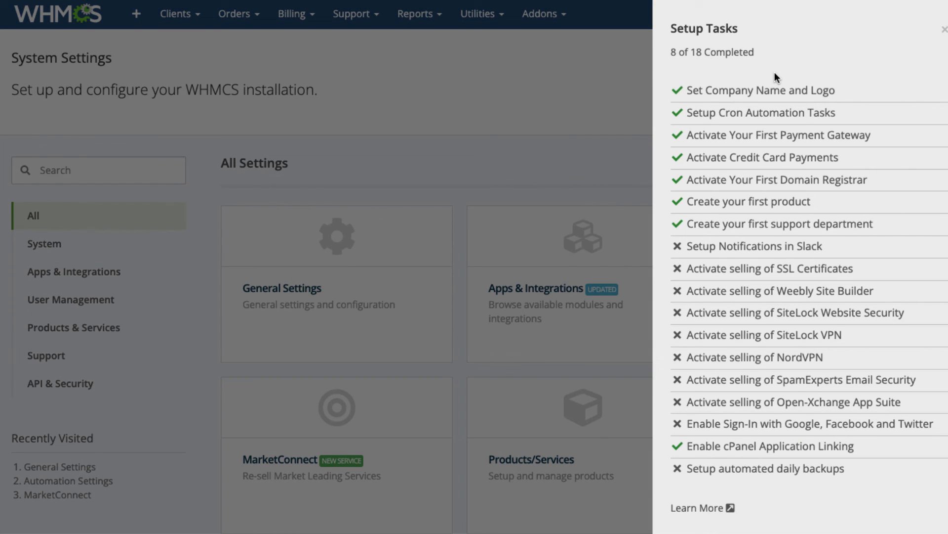